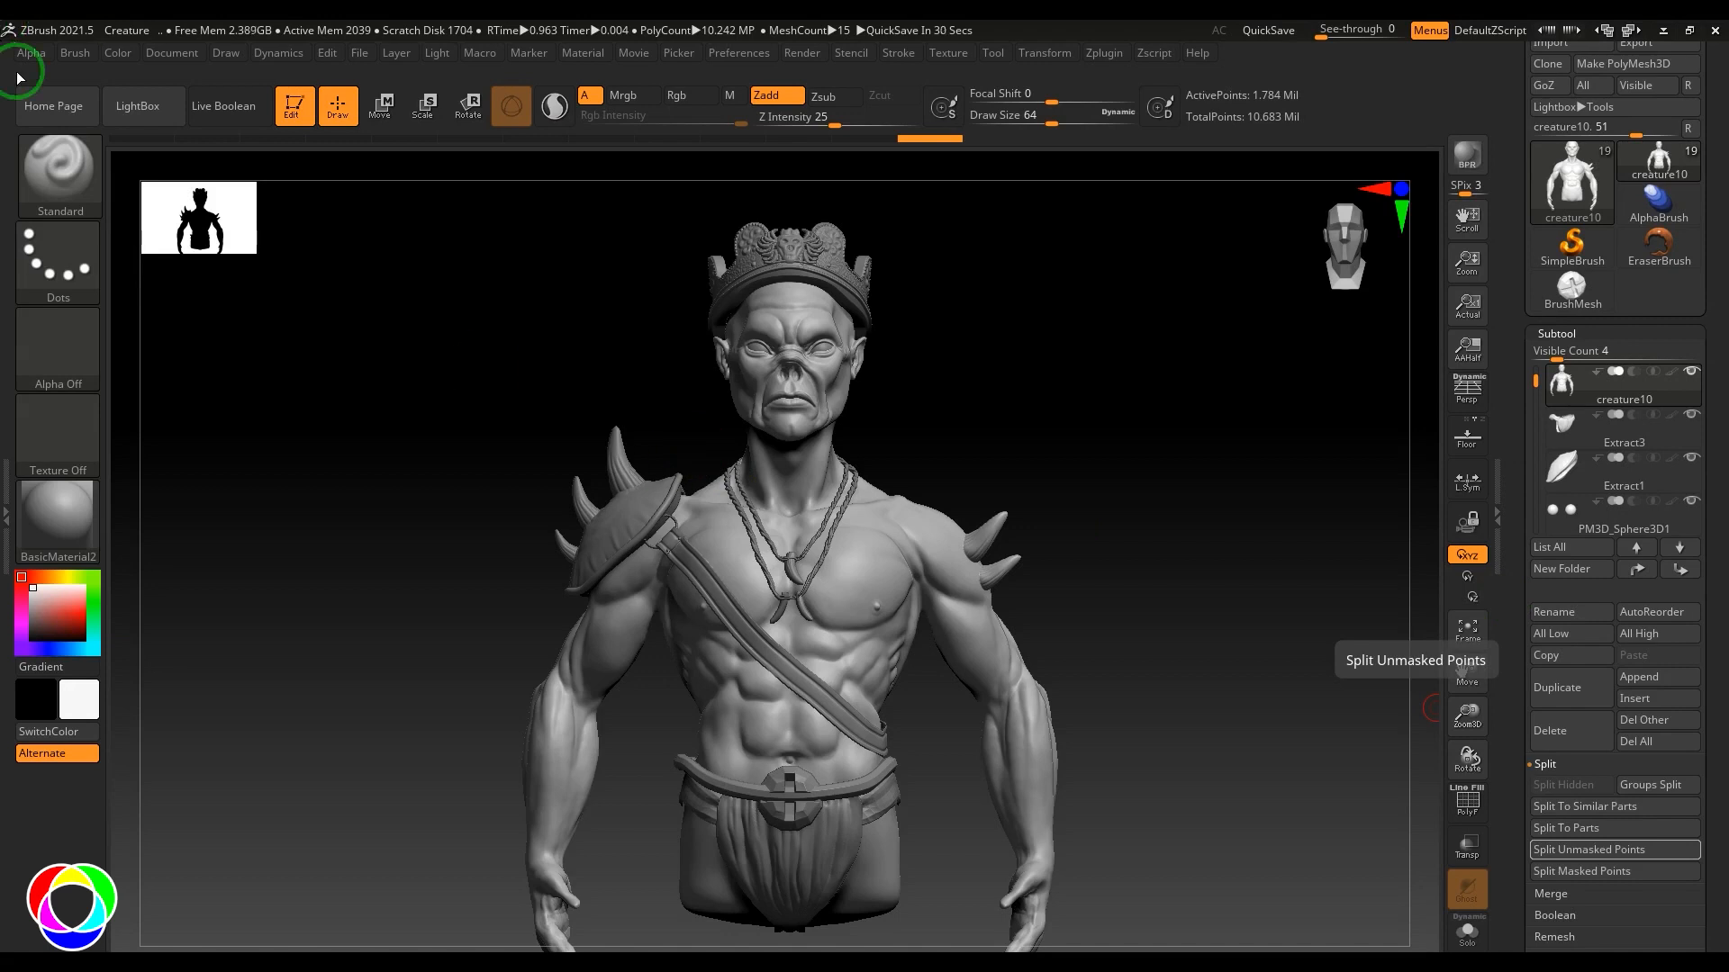
Make the shoulder horn spike teeth3 the active subtool instead of the creature body
{"action": "left_click", "coordinate": [74, 52]}
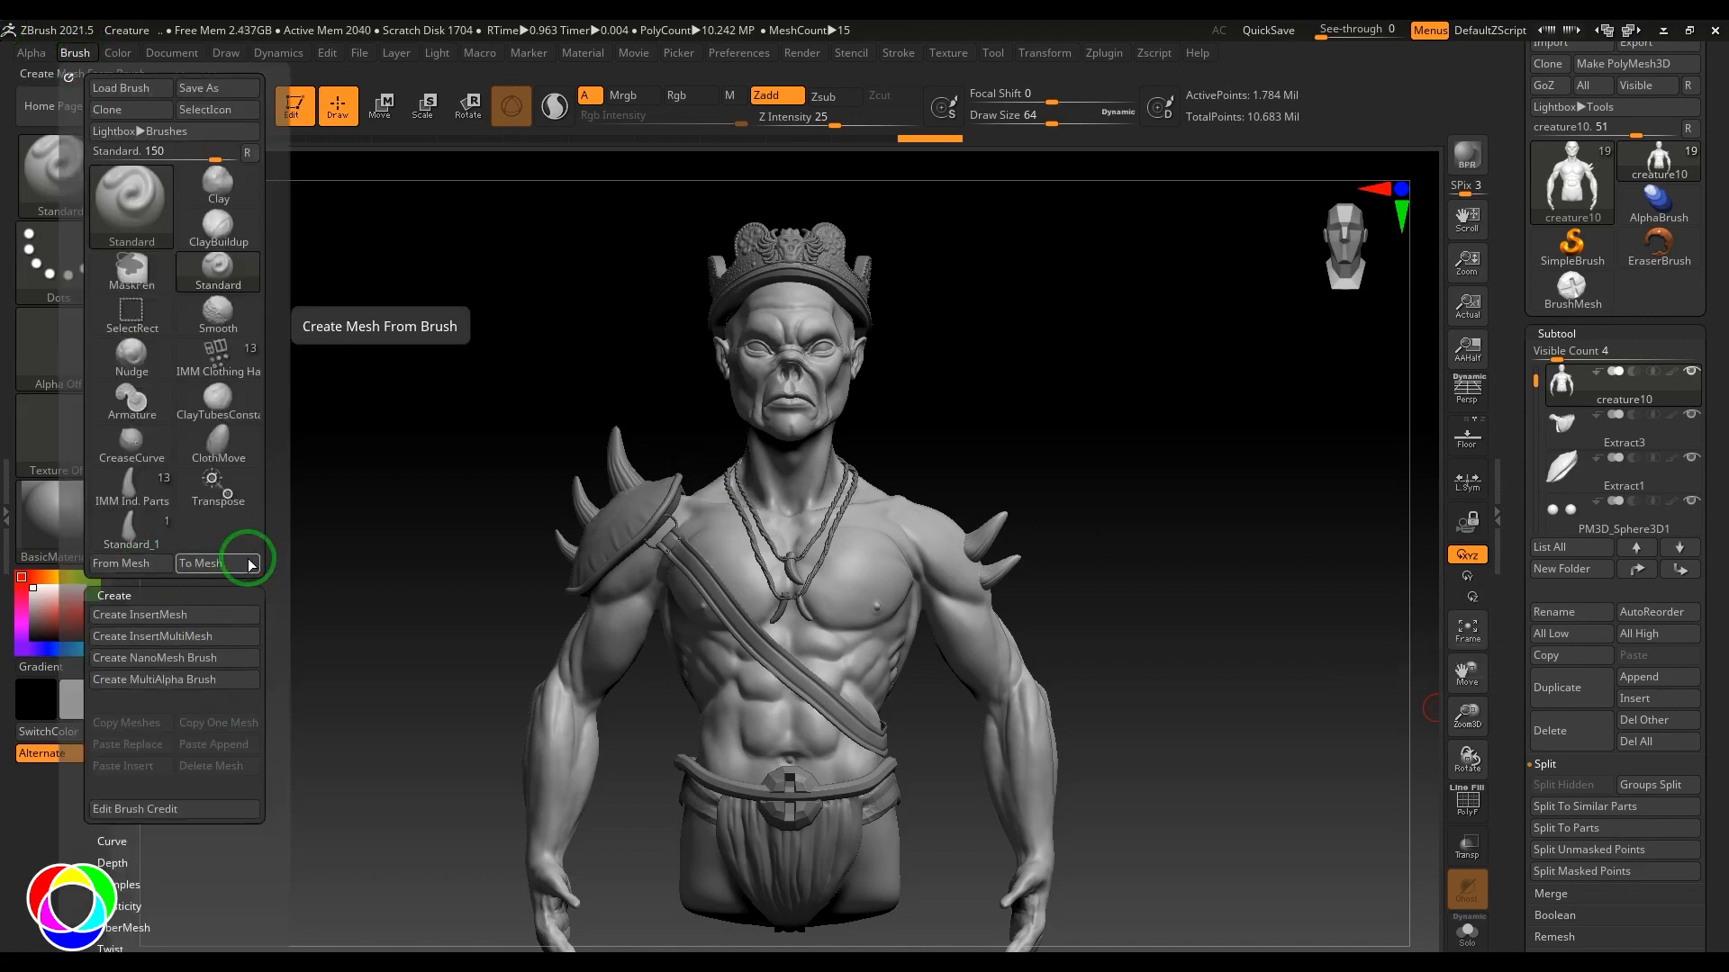
{"action": "left_click", "coordinate": [1167, 562]}
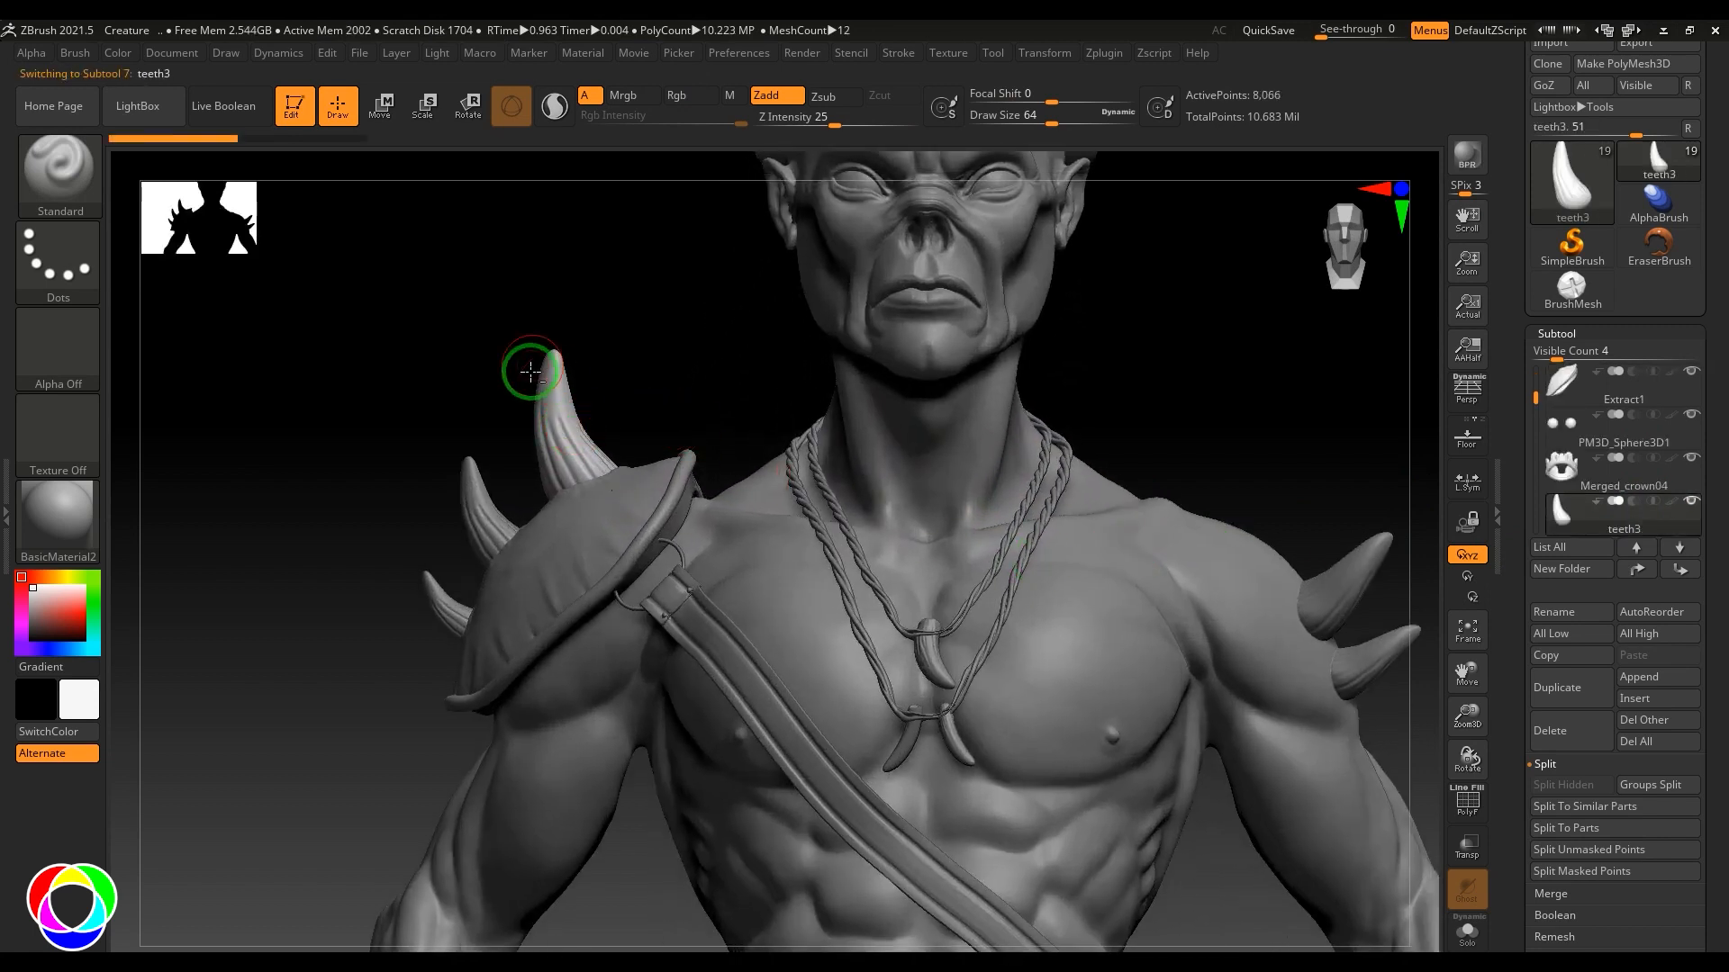
{"action": "left_click_drag", "start_coordinate": [533, 369], "coordinate": [601, 420]}
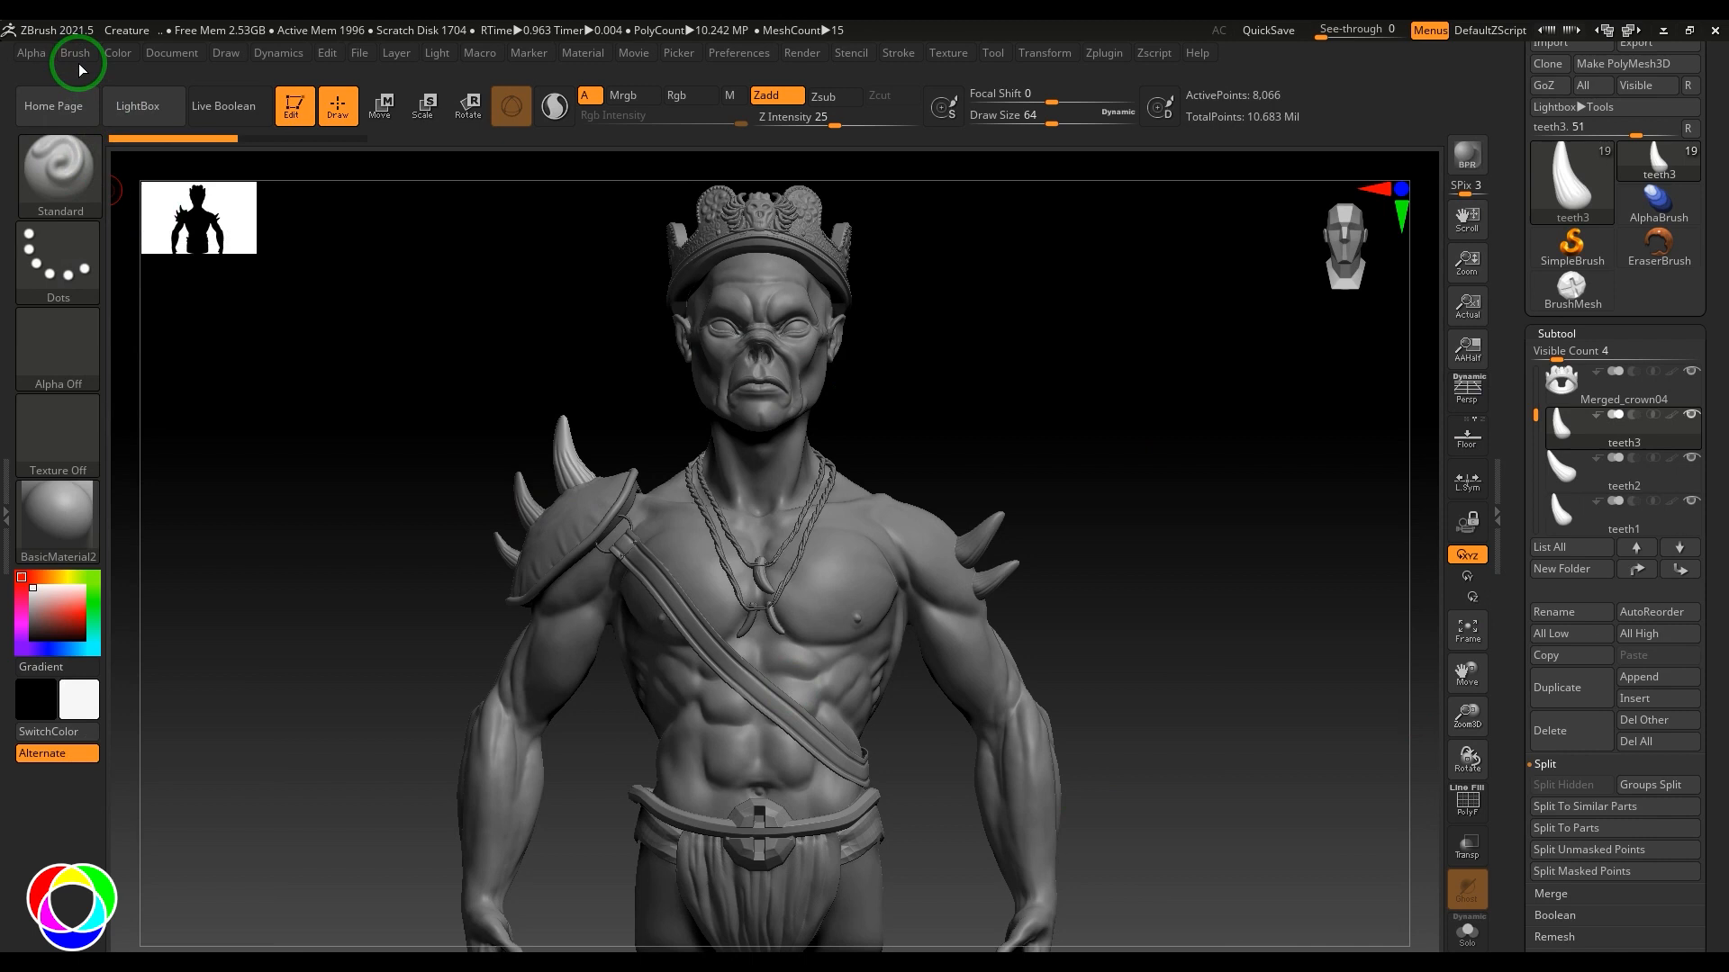
Create an InsertMesh brush (Standard_2) from teeth3 and return to the creature10 body
{"action": "left_click", "coordinate": [76, 52]}
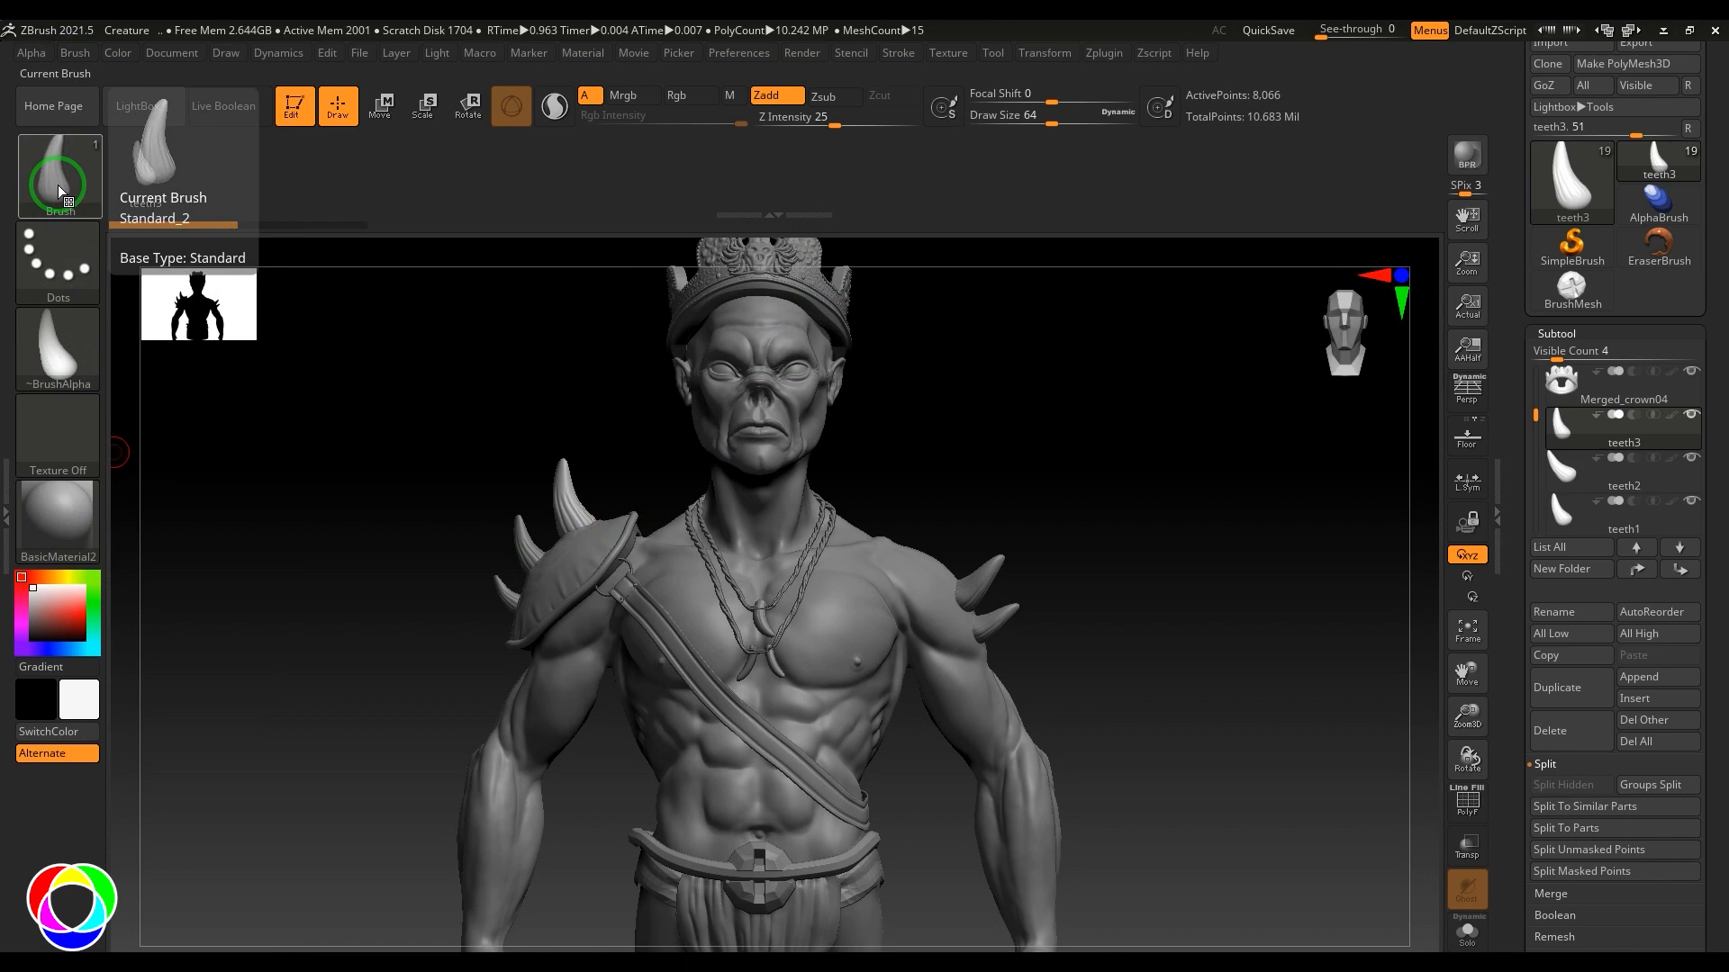
{"action": "mouse_move", "coordinate": [58, 434]}
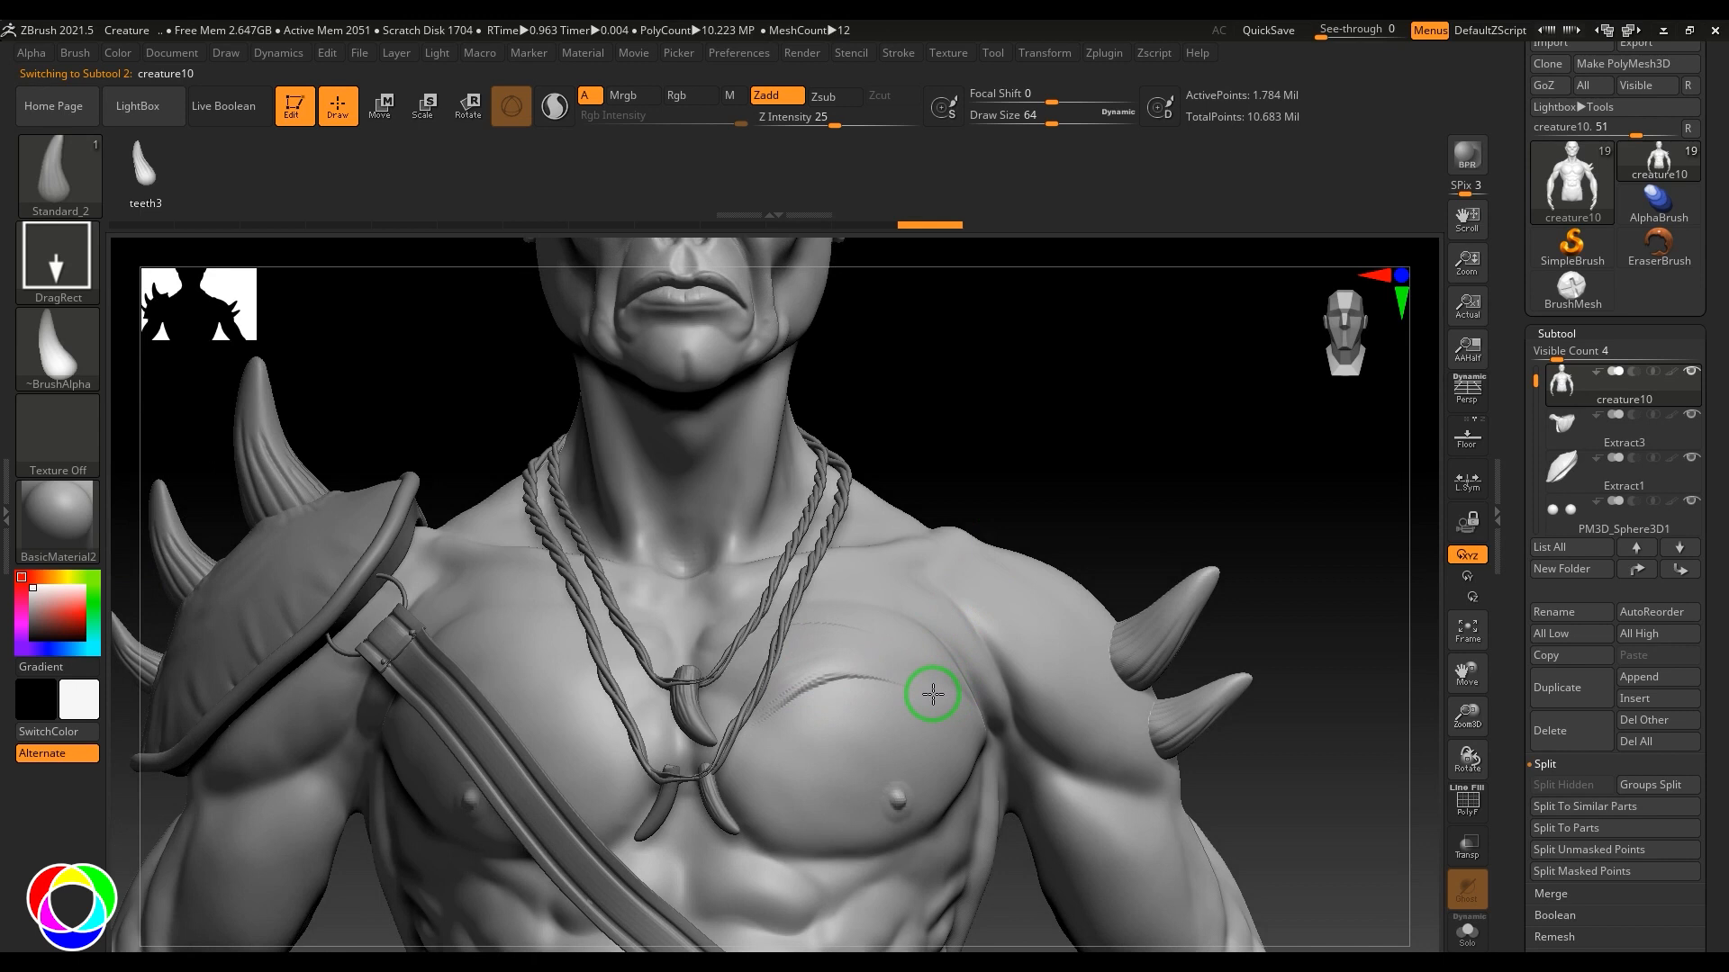
Carve slash-like gouges across the pectoral with DragRect strokes using the depth alpha
{"action": "left_click_drag", "start_coordinate": [931, 695], "coordinate": [815, 513]}
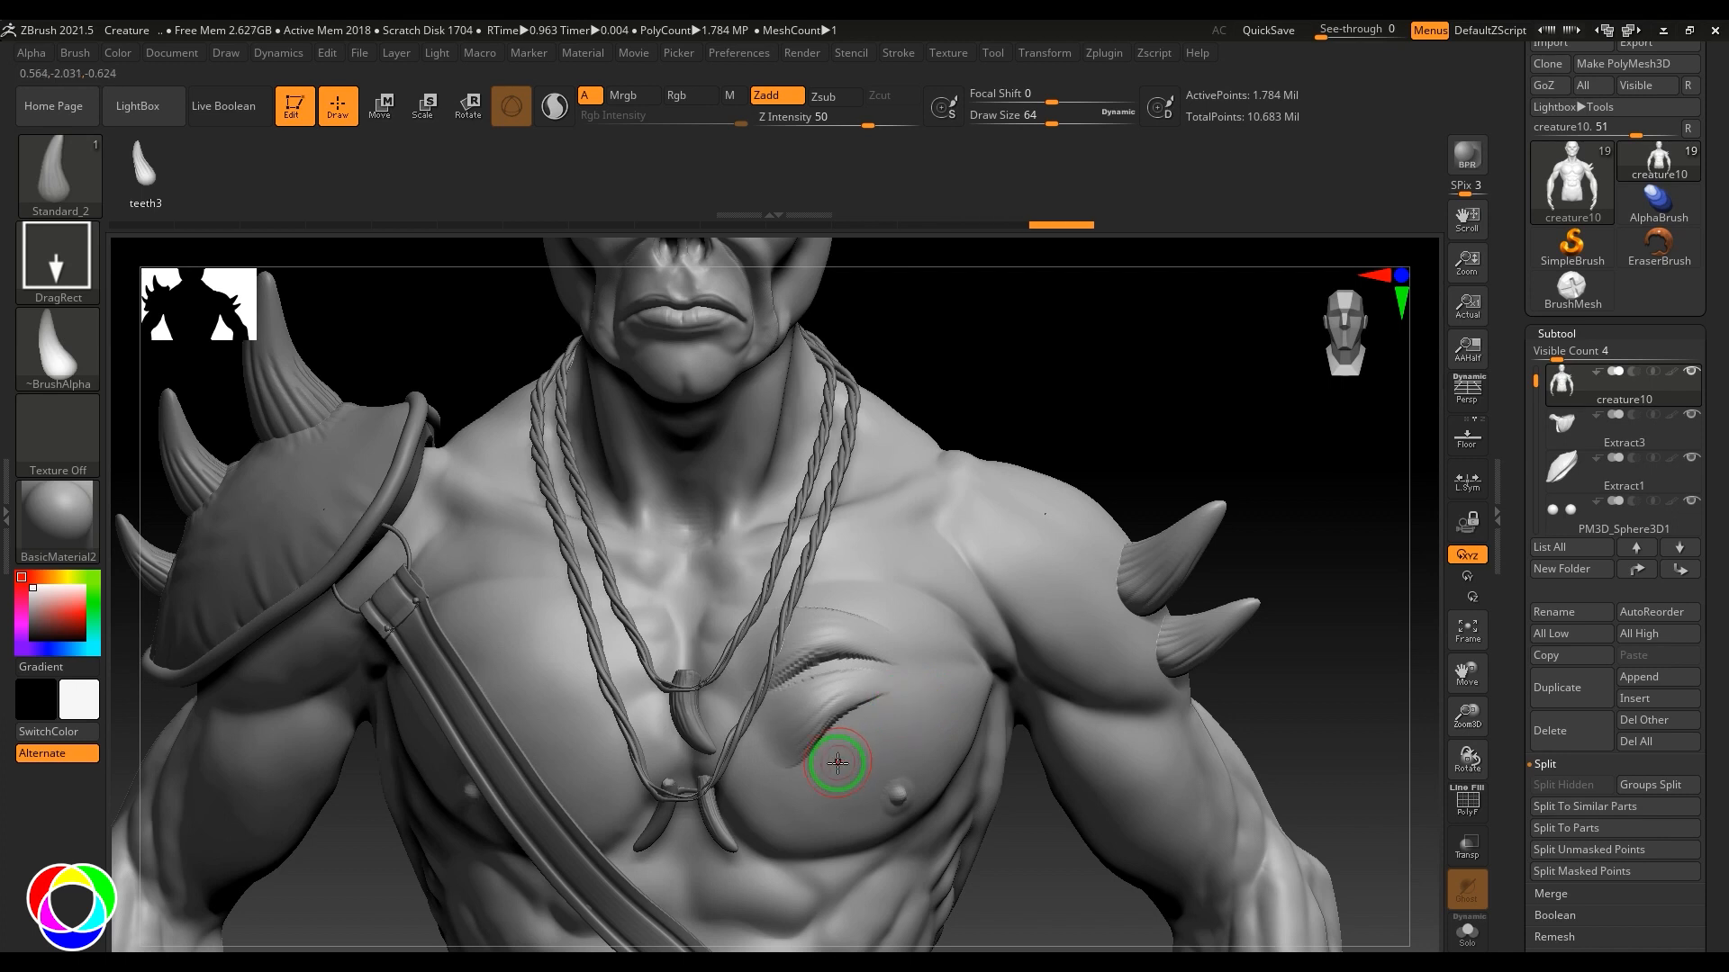
{"action": "left_click_drag", "start_coordinate": [837, 763], "coordinate": [803, 722]}
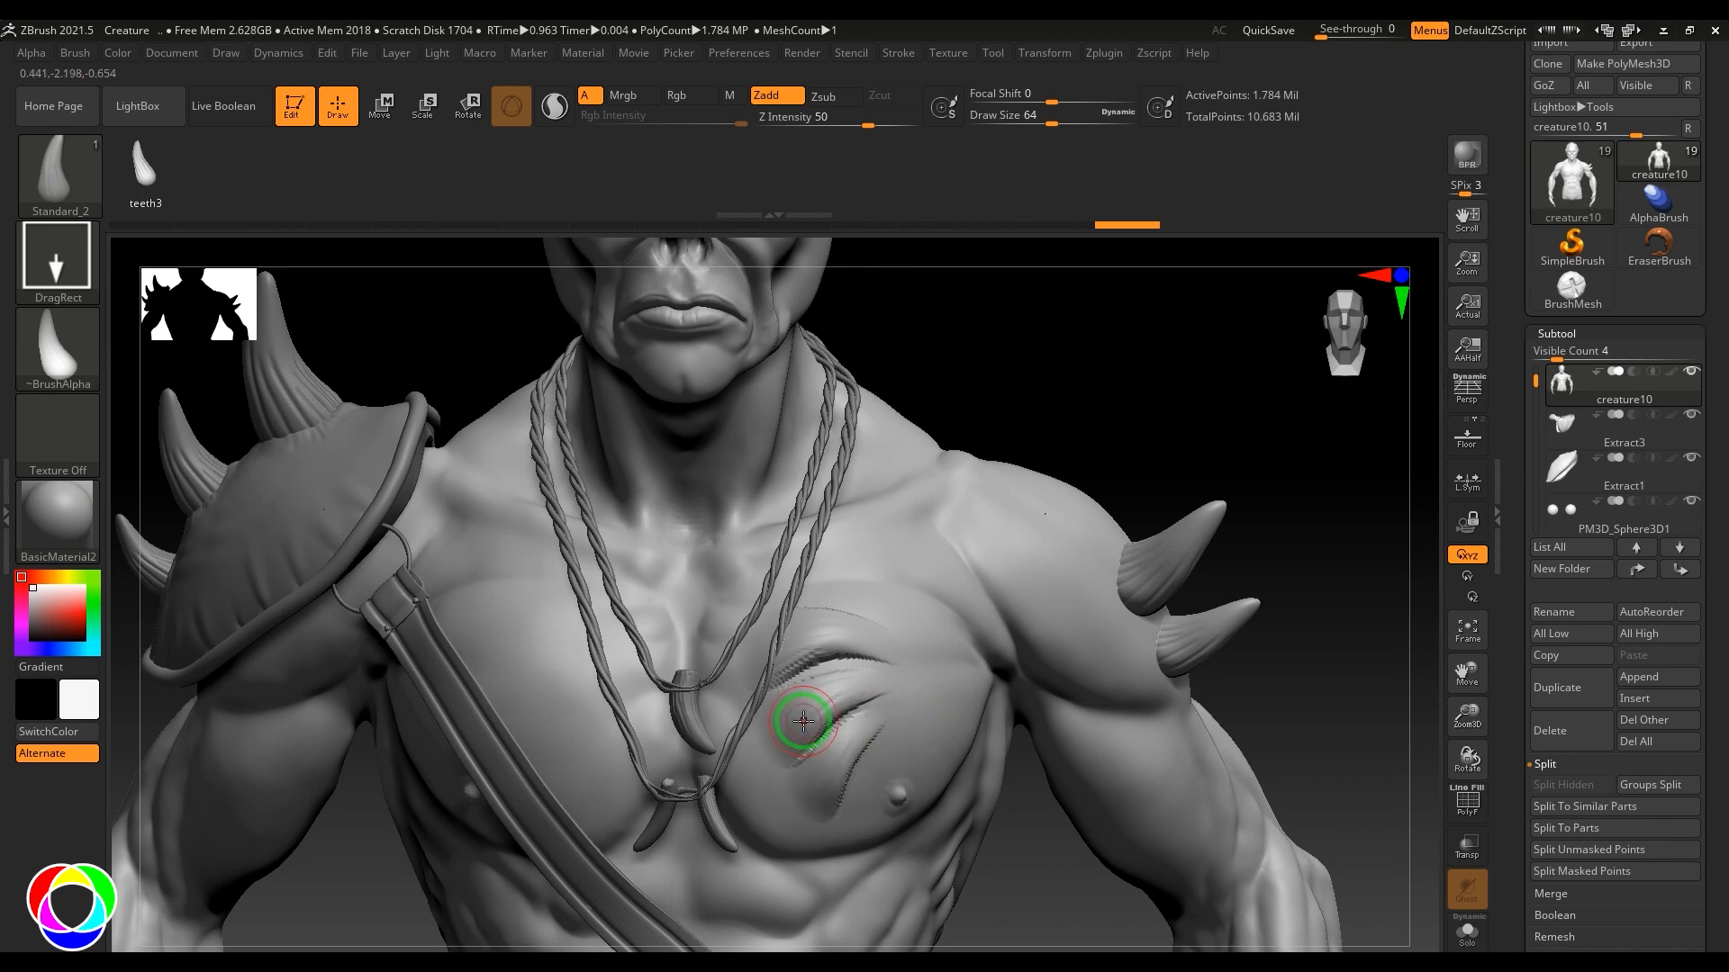
{"action": "left_click_drag", "start_coordinate": [800, 722], "coordinate": [1103, 429]}
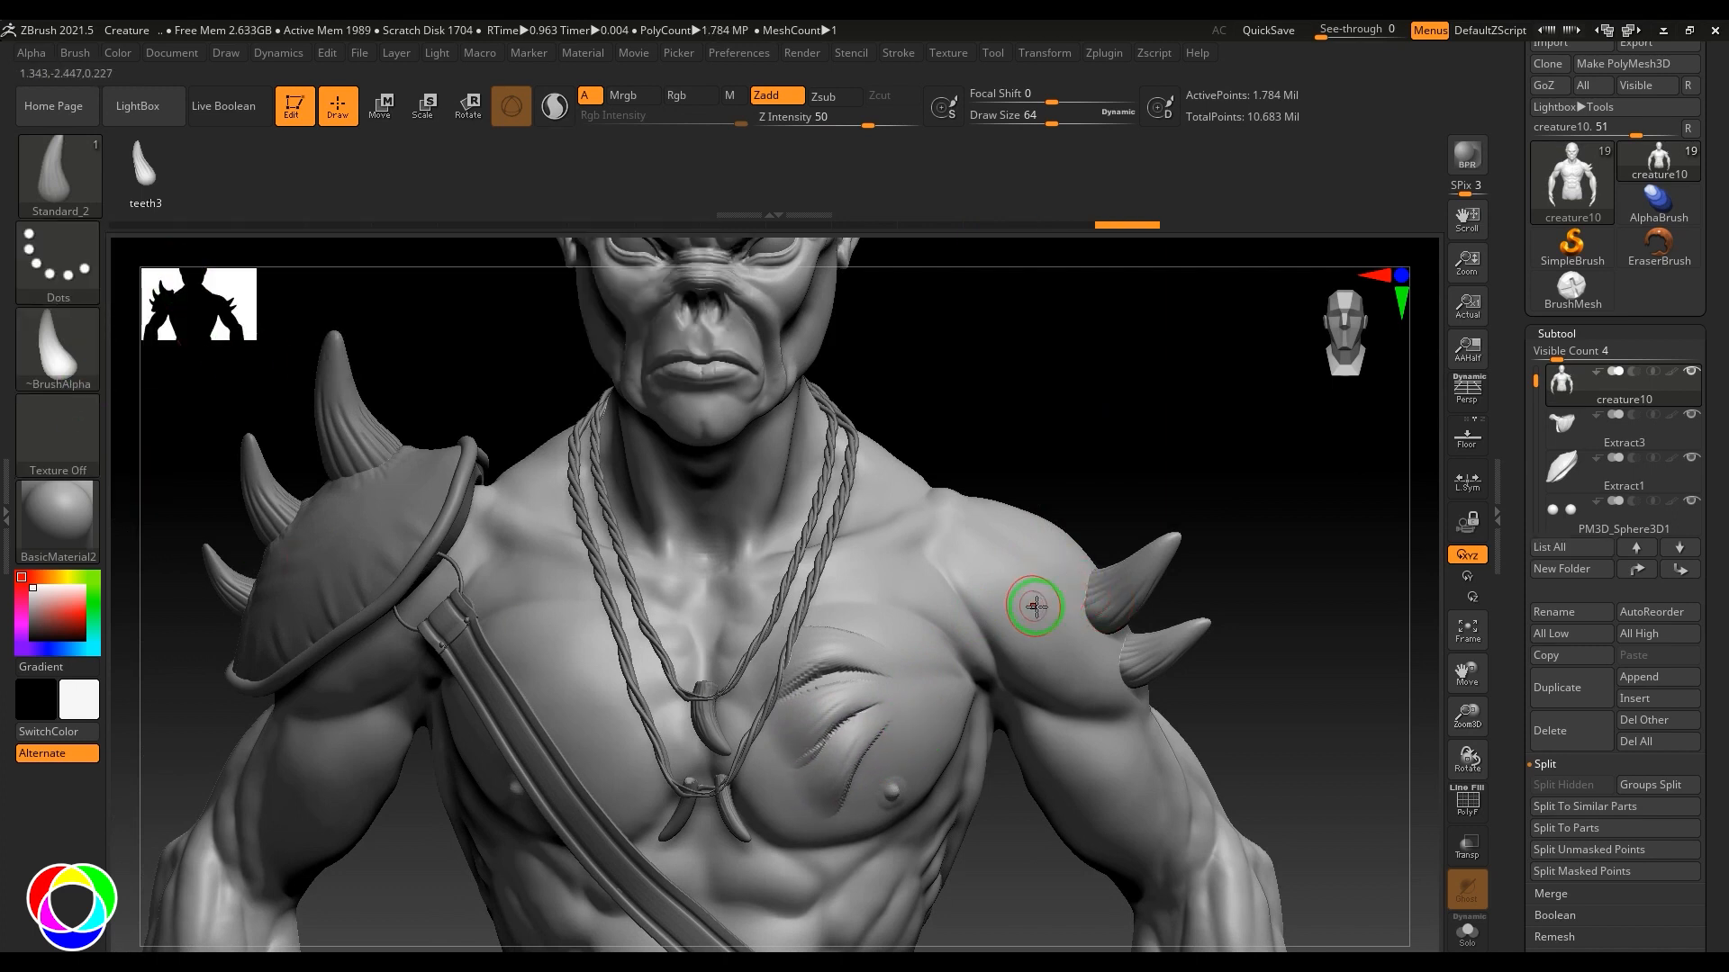
{"action": "left_click", "coordinate": [56, 263]}
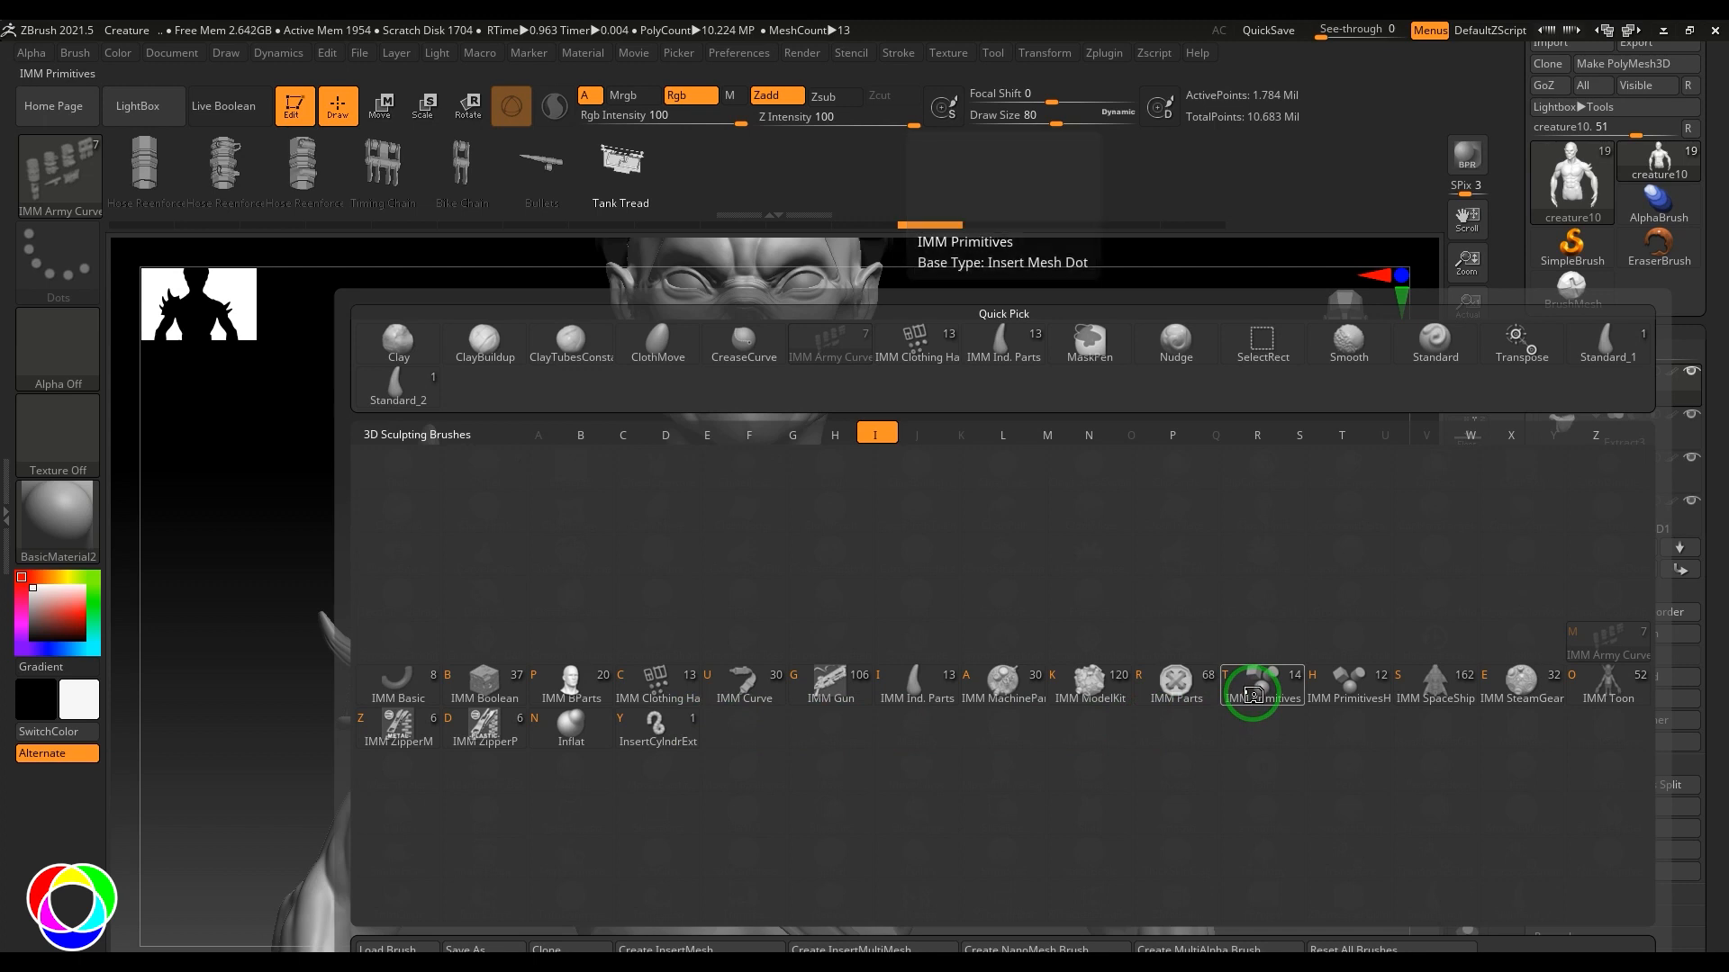
Append teeth3 to the IMM Primitives insert set and insert a horn on the bare shoulder
{"action": "left_click", "coordinate": [74, 52]}
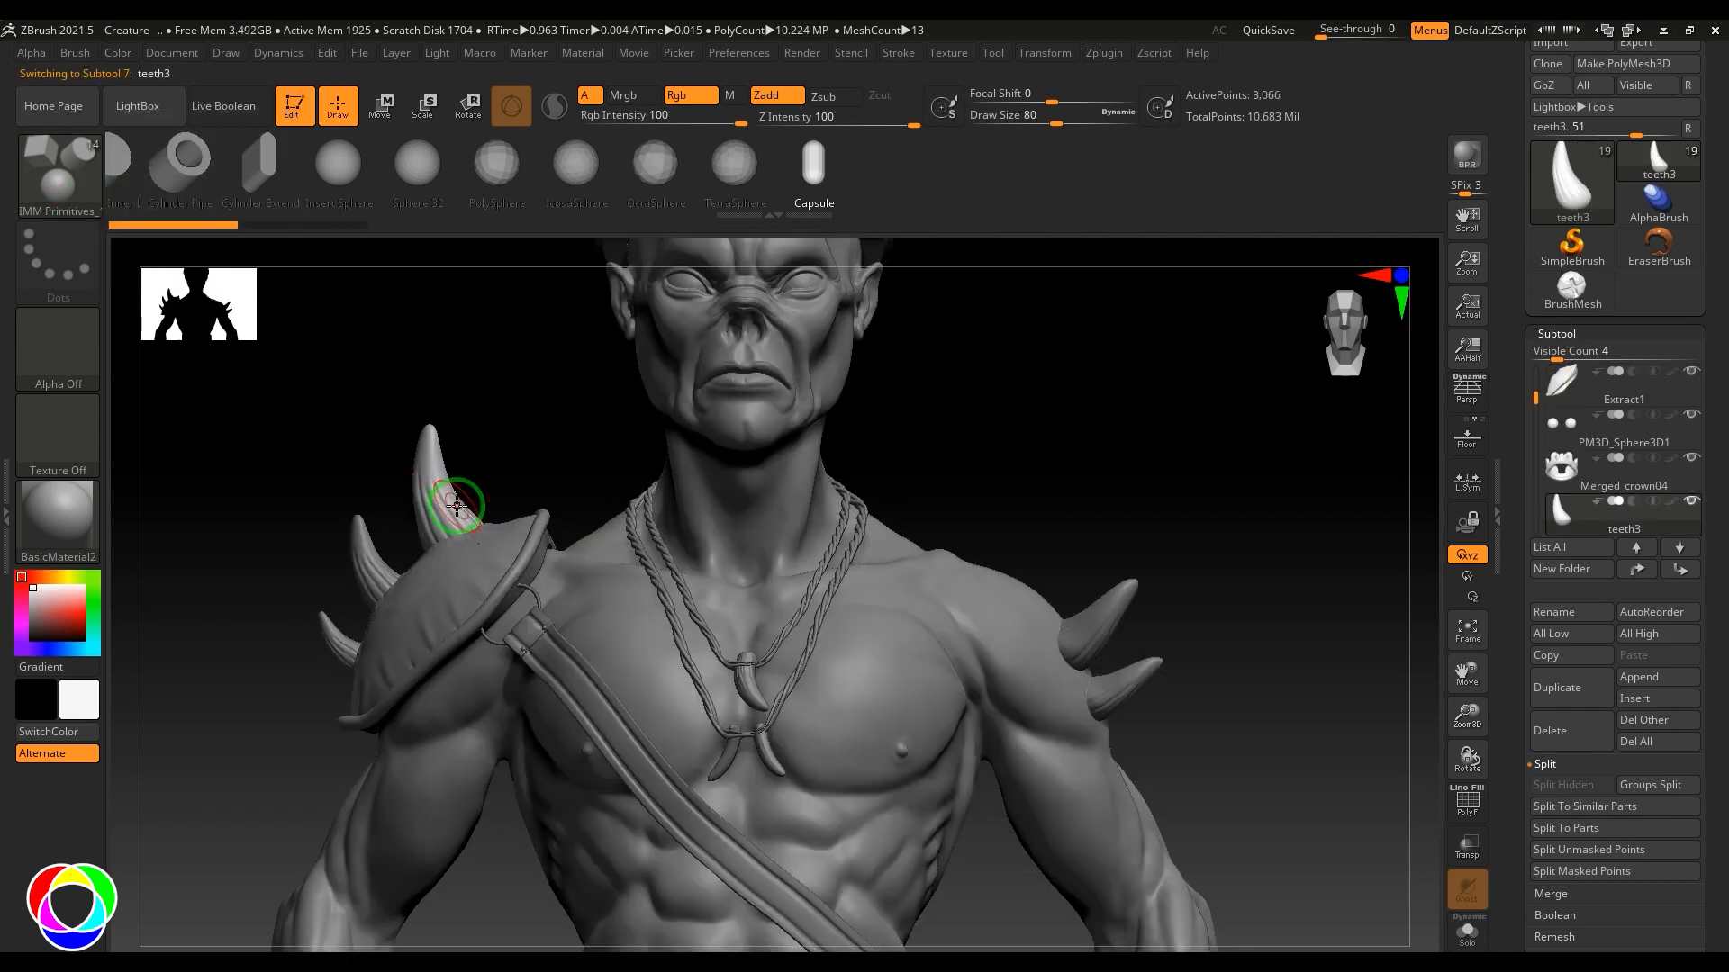
{"action": "left_click", "coordinate": [74, 52]}
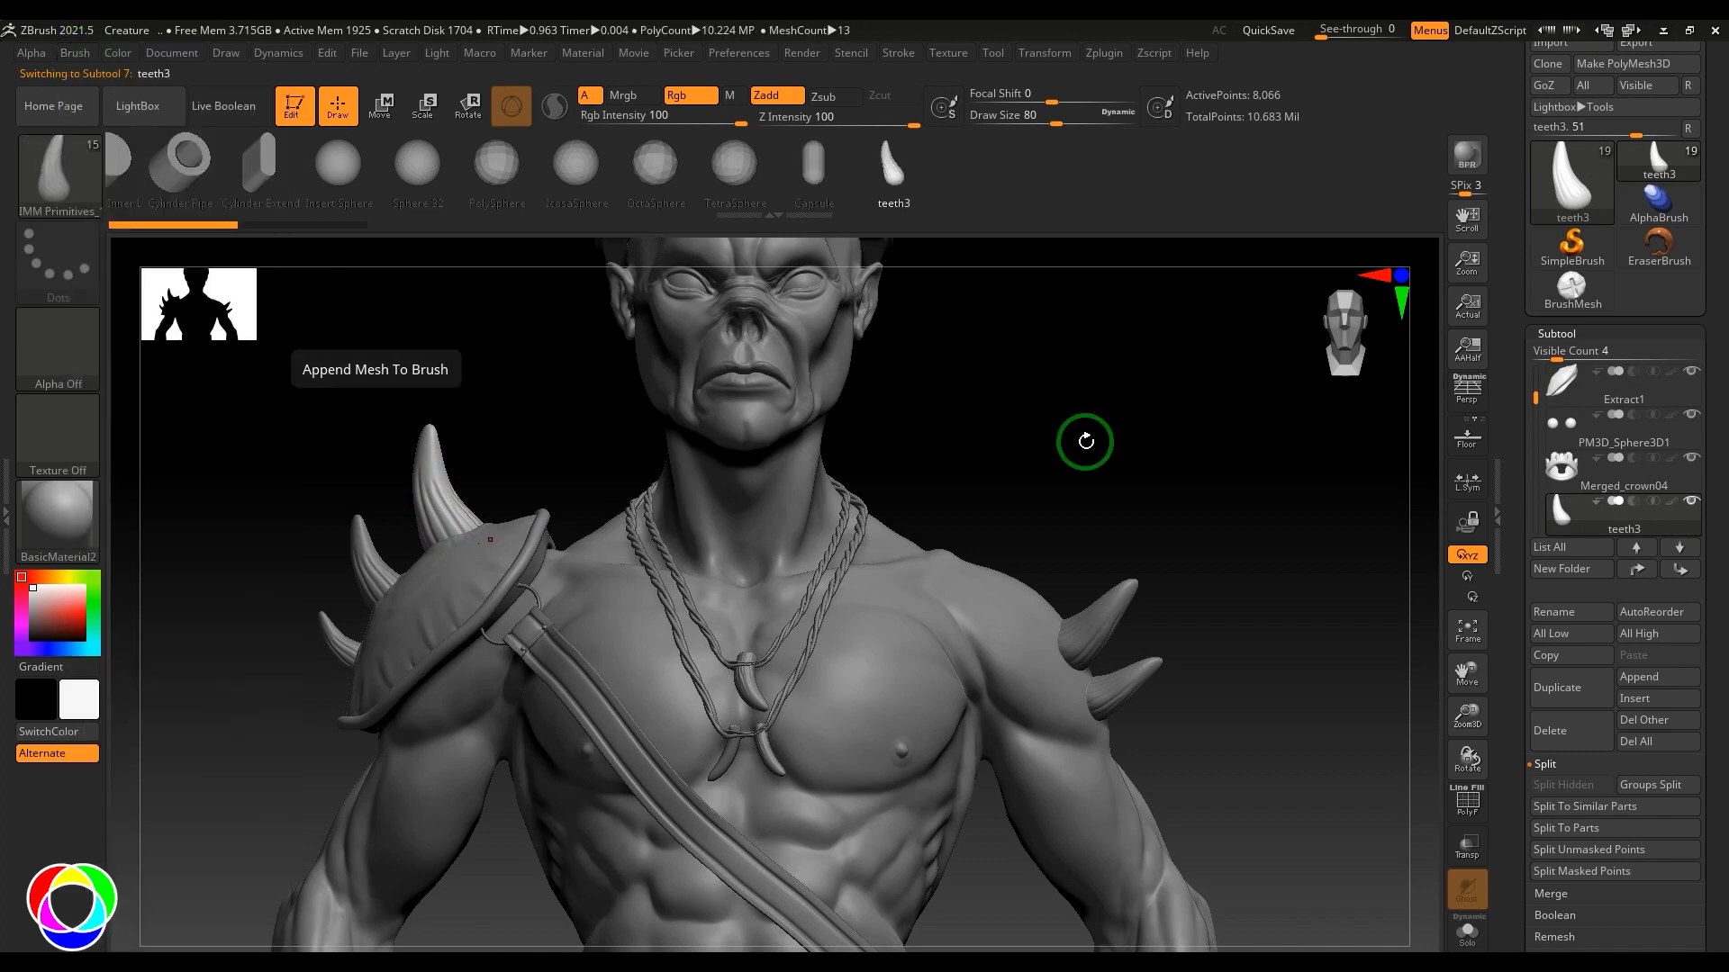
{"action": "mouse_move", "coordinate": [883, 165]}
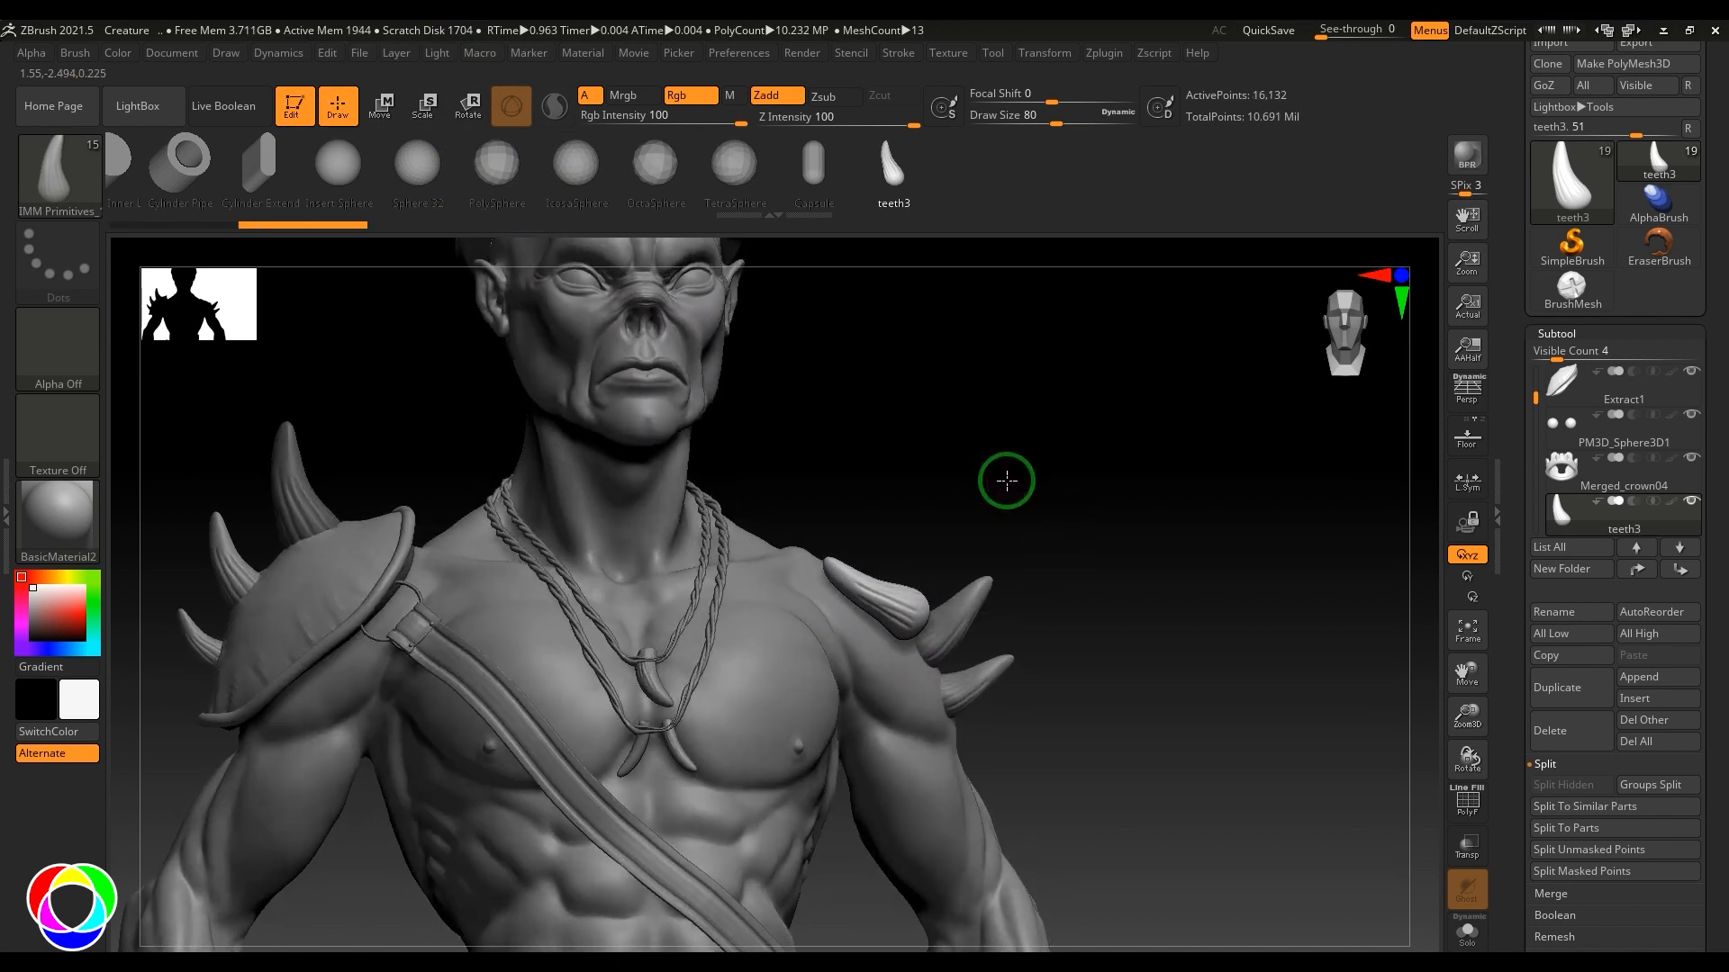
Move, rotate and scale the new horn with the Gizmo so it matches the shoulder spikes, then reselect the body
{"action": "left_click", "coordinate": [380, 105]}
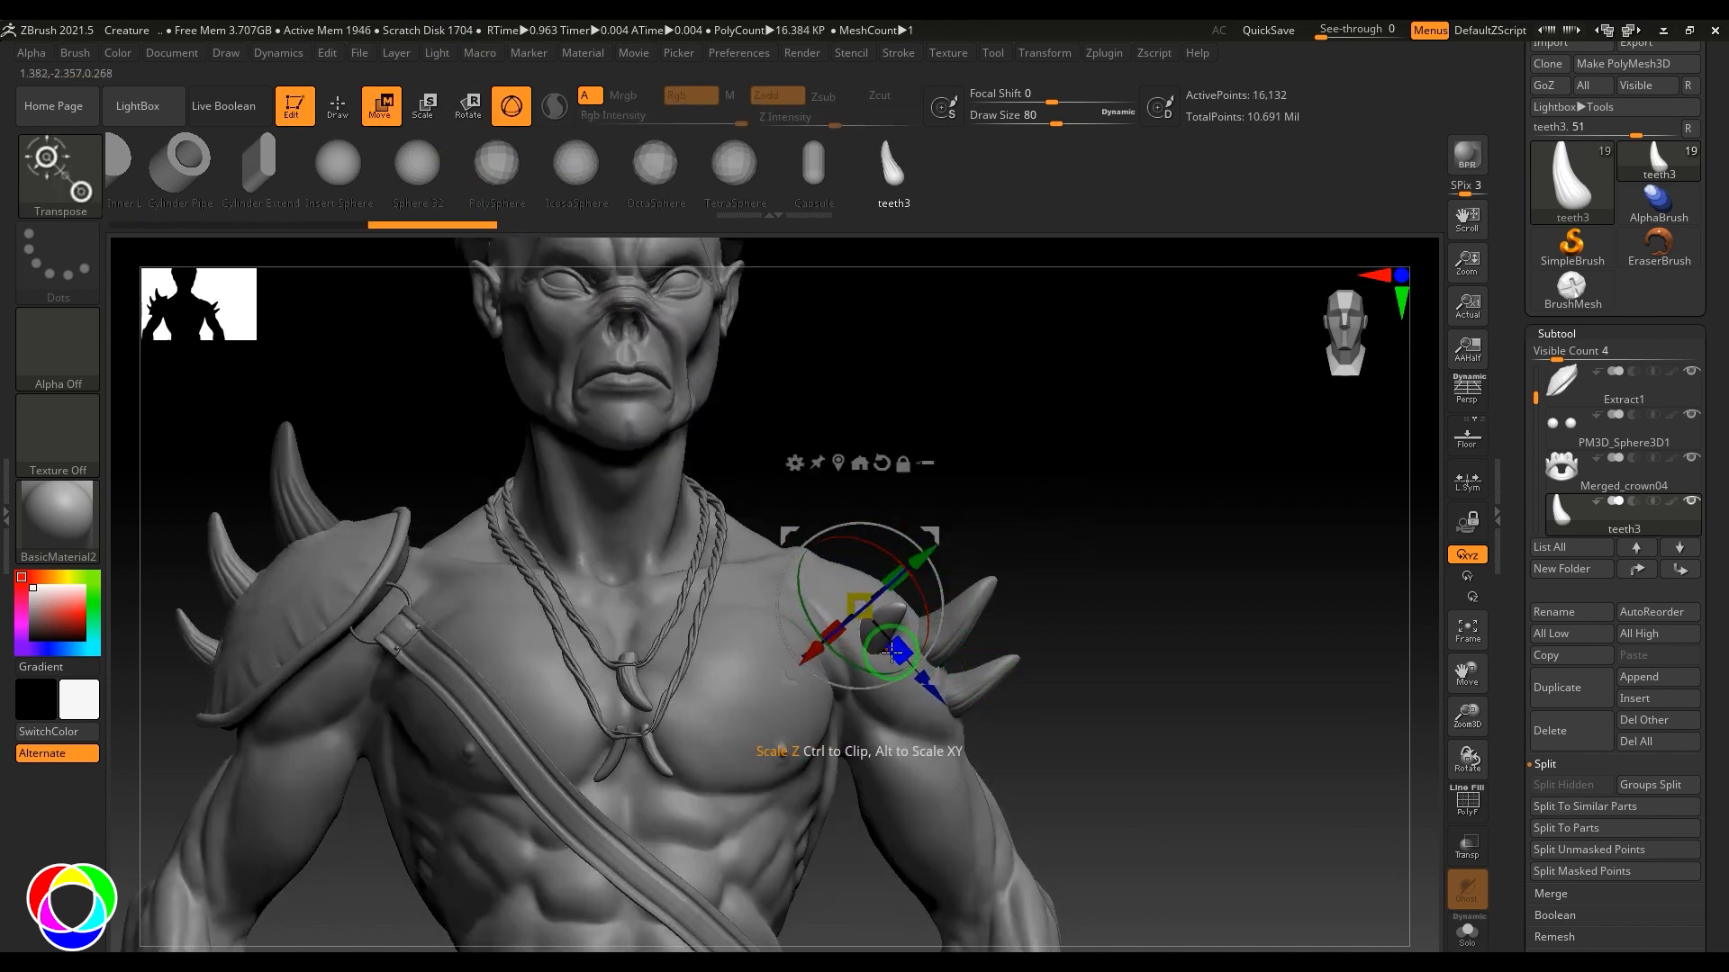
{"action": "left_click_drag", "start_coordinate": [888, 650], "coordinate": [976, 565]}
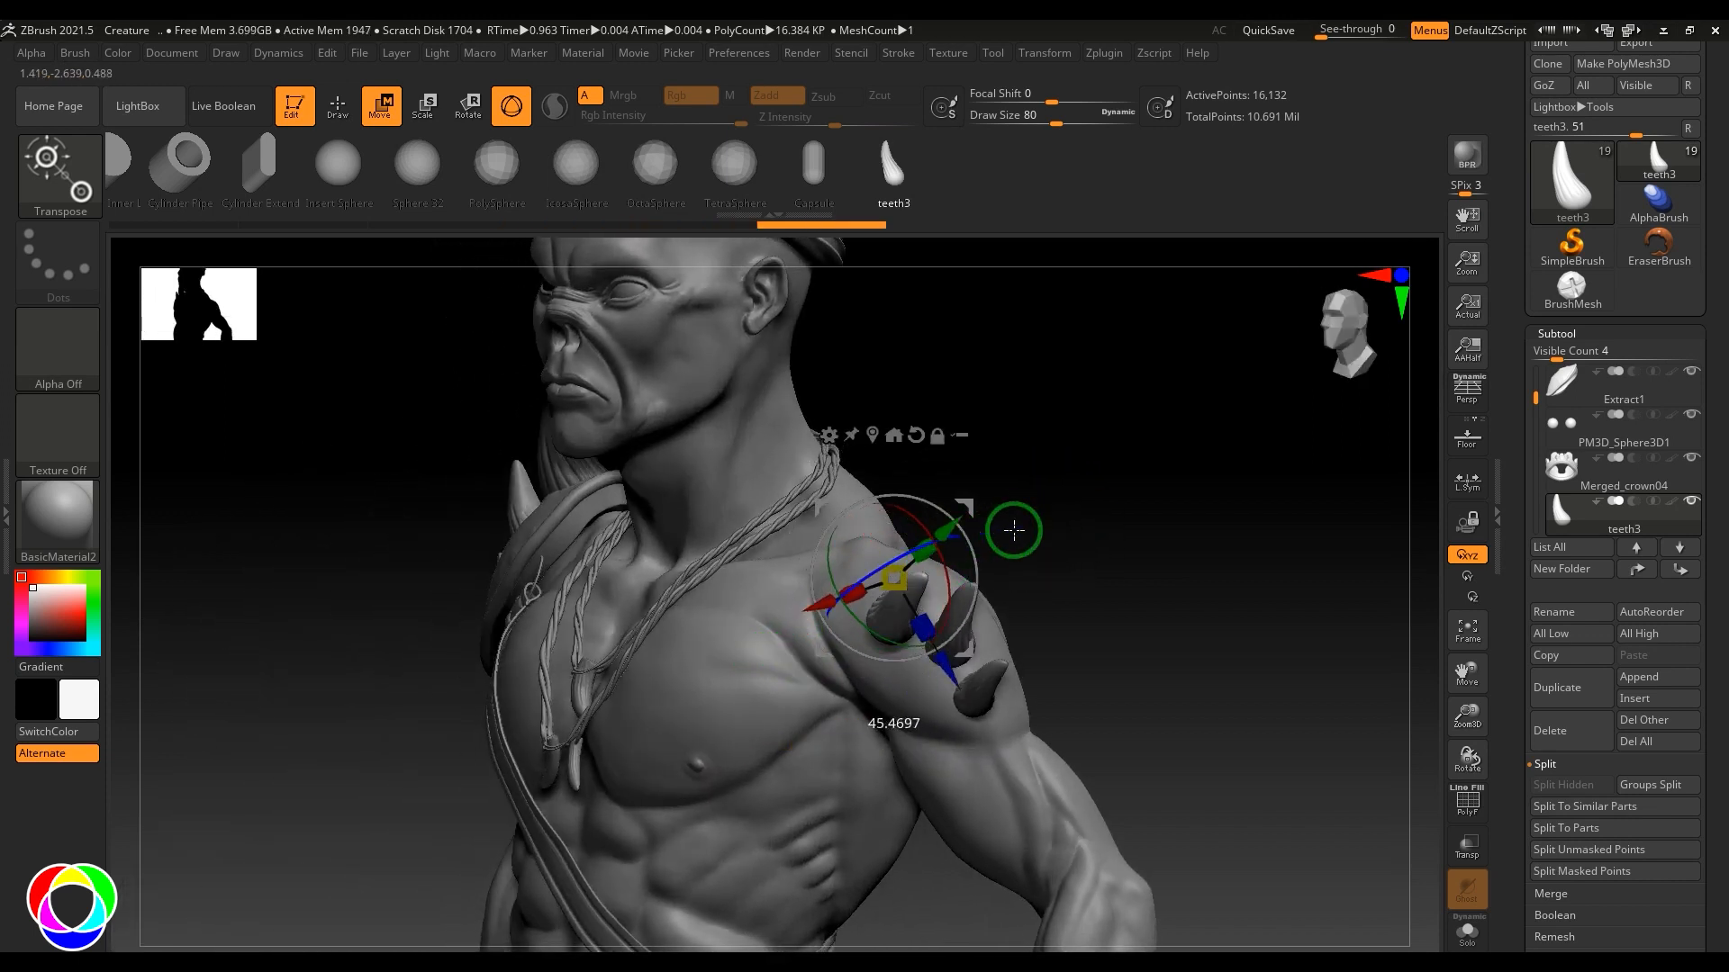
{"action": "left_click_drag", "start_coordinate": [1014, 529], "coordinate": [832, 586]}
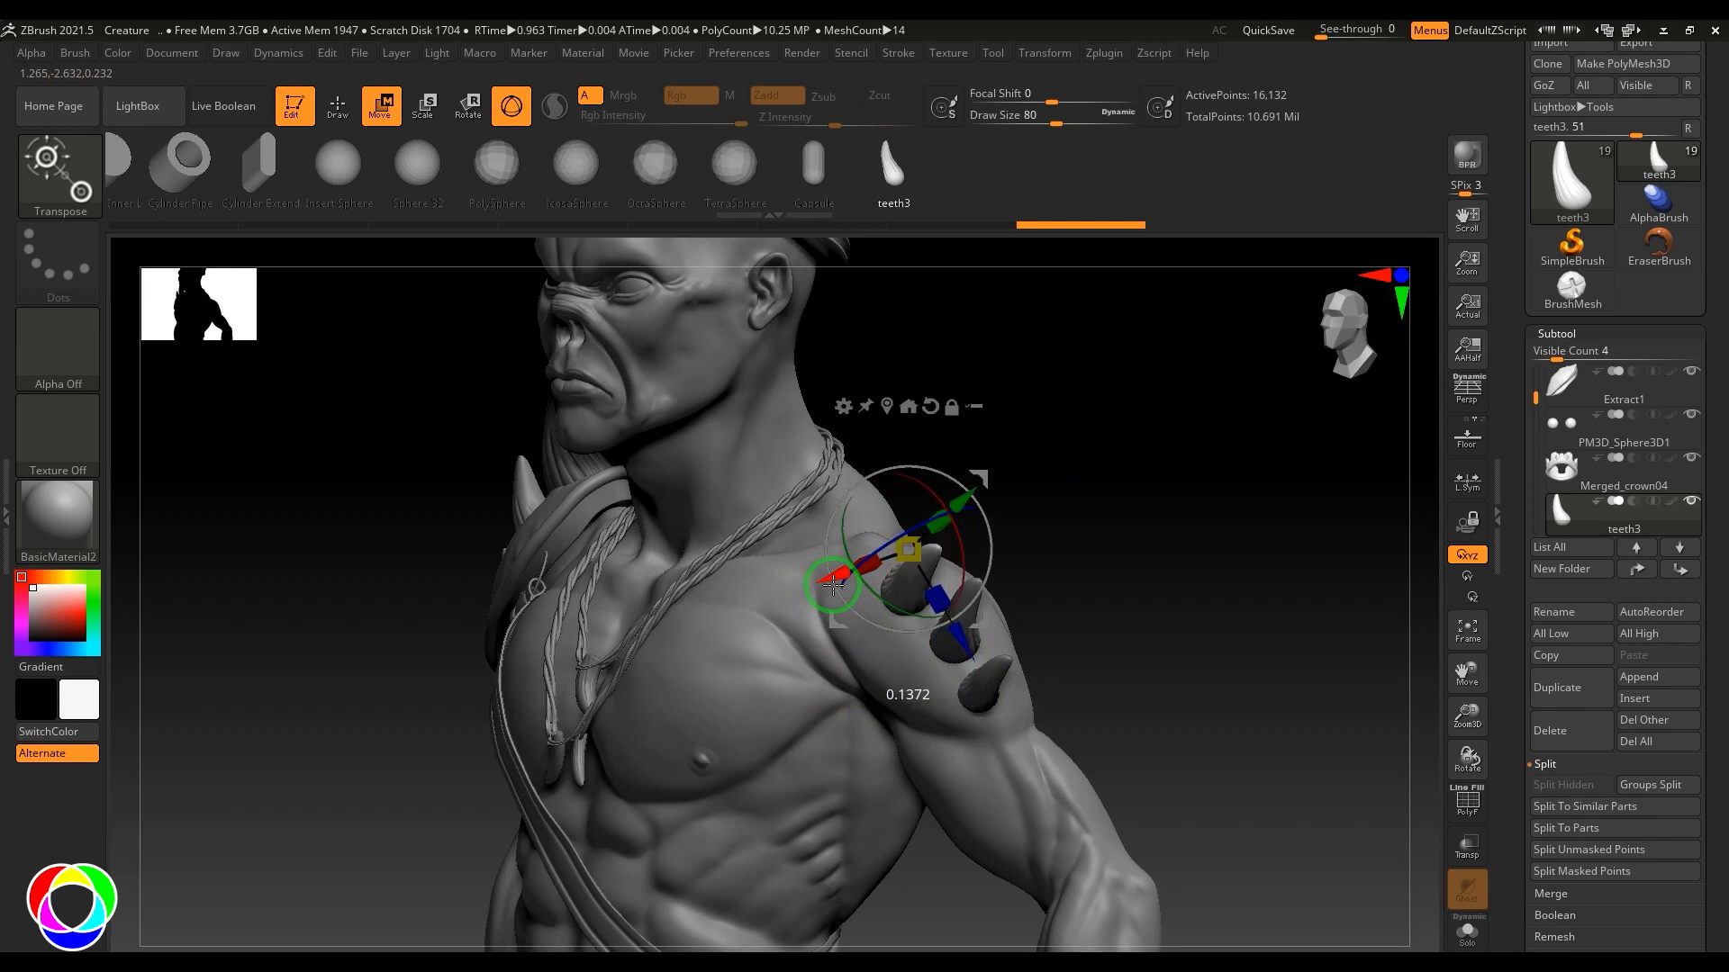
{"action": "left_click_drag", "start_coordinate": [832, 584], "coordinate": [976, 514]}
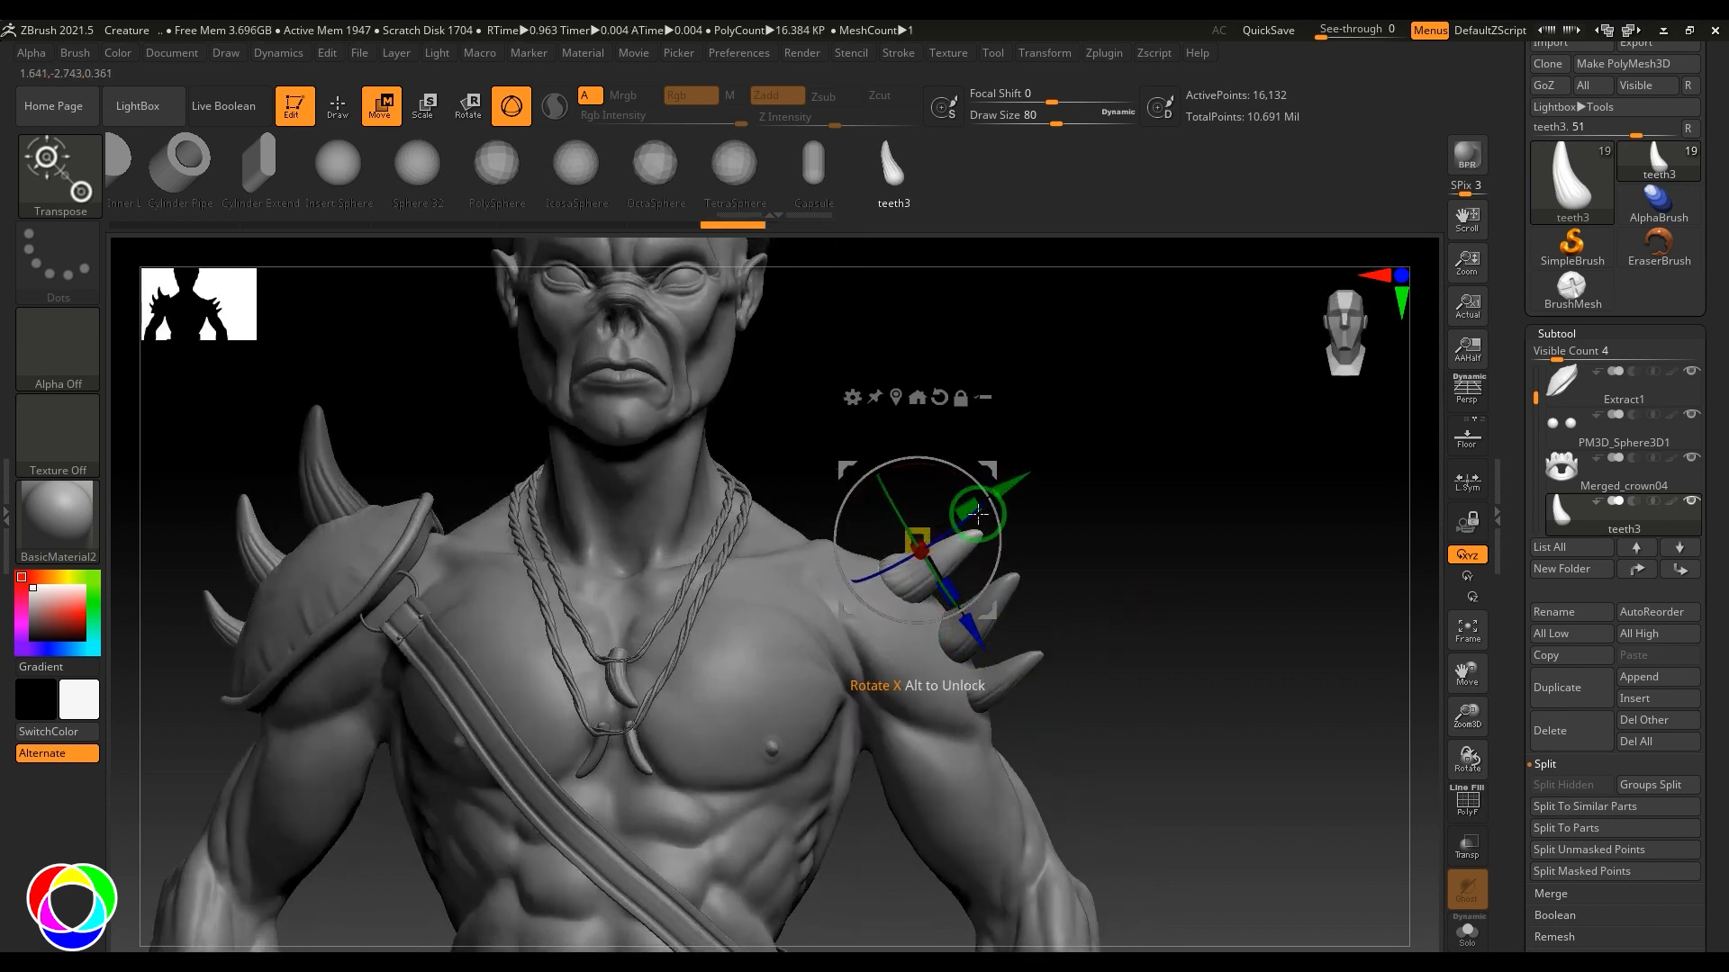
{"action": "left_click_drag", "start_coordinate": [977, 513], "coordinate": [1083, 587]}
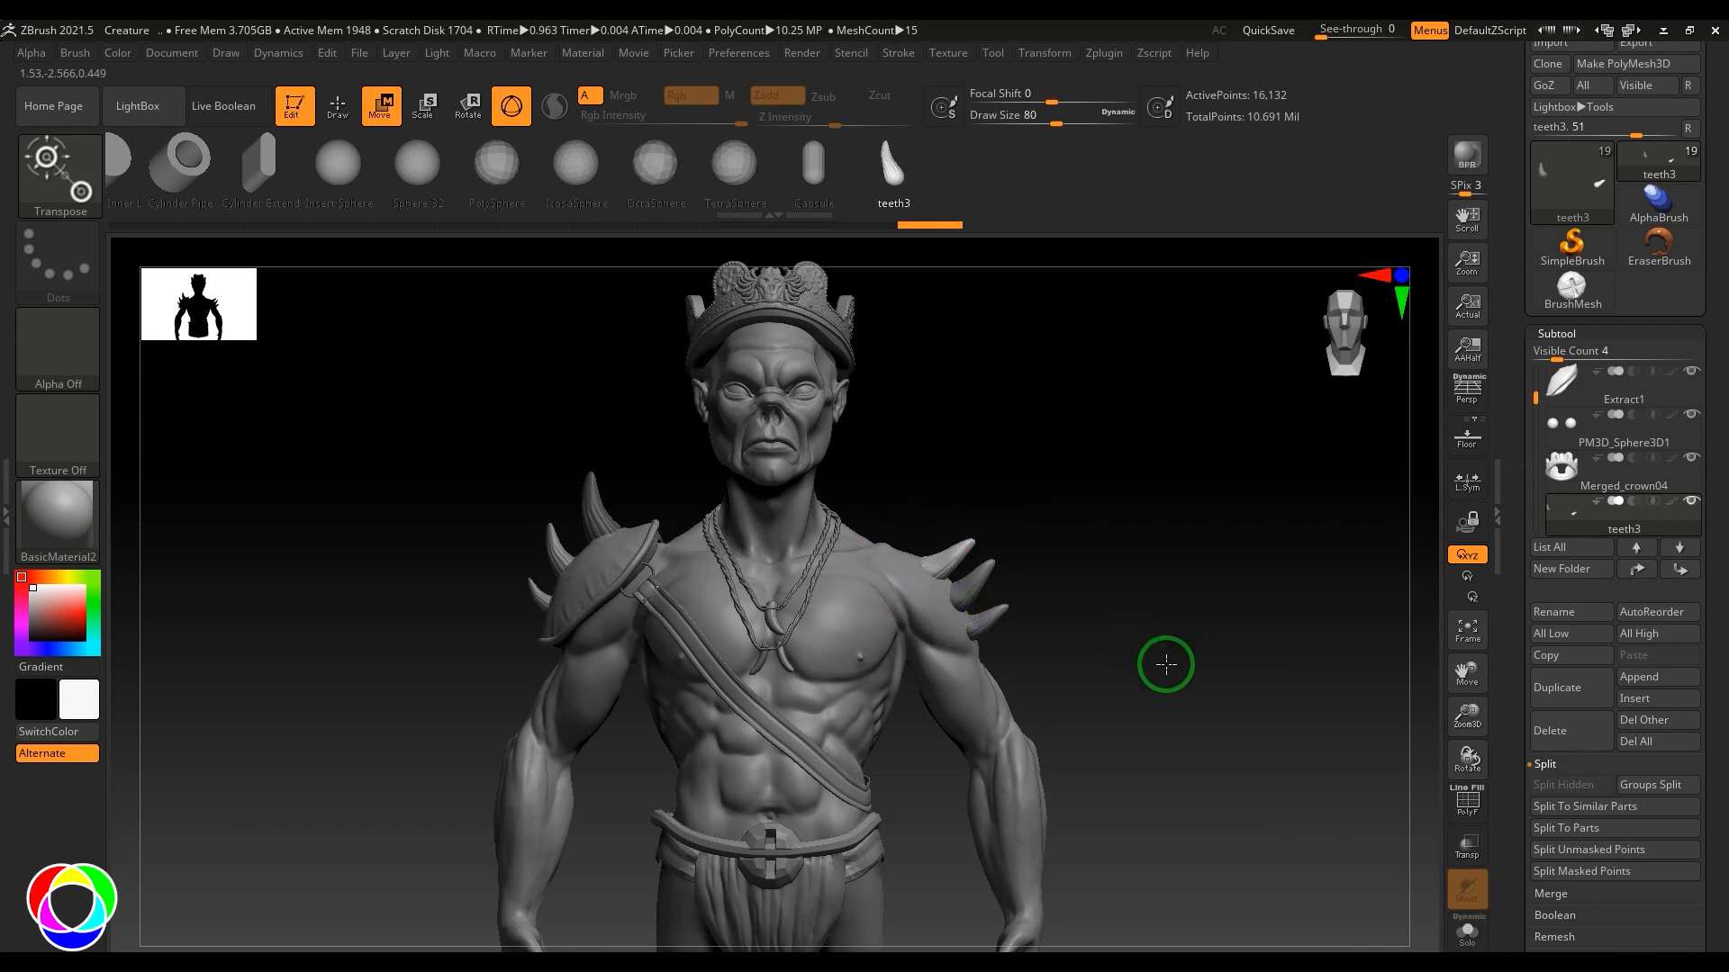
{"action": "left_click", "coordinate": [74, 52]}
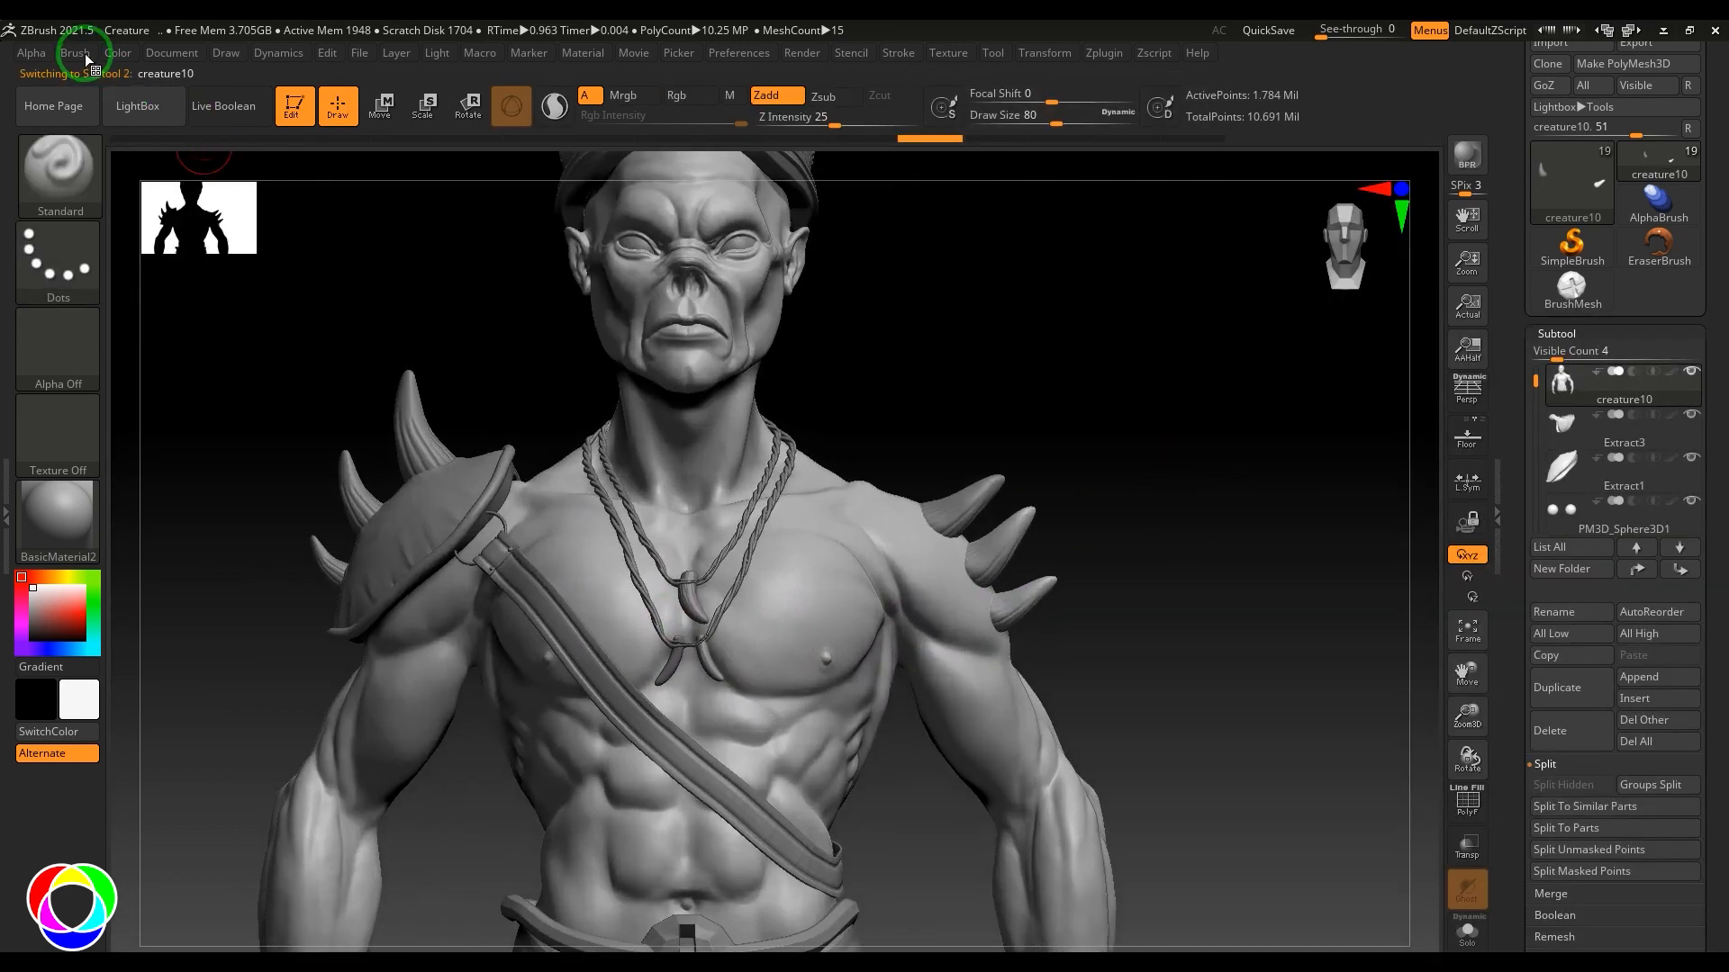
Load IMM ModelKit, convert a machine part to the BrushMesh1 tool, and reselect creature10
{"action": "left_click", "coordinate": [76, 52]}
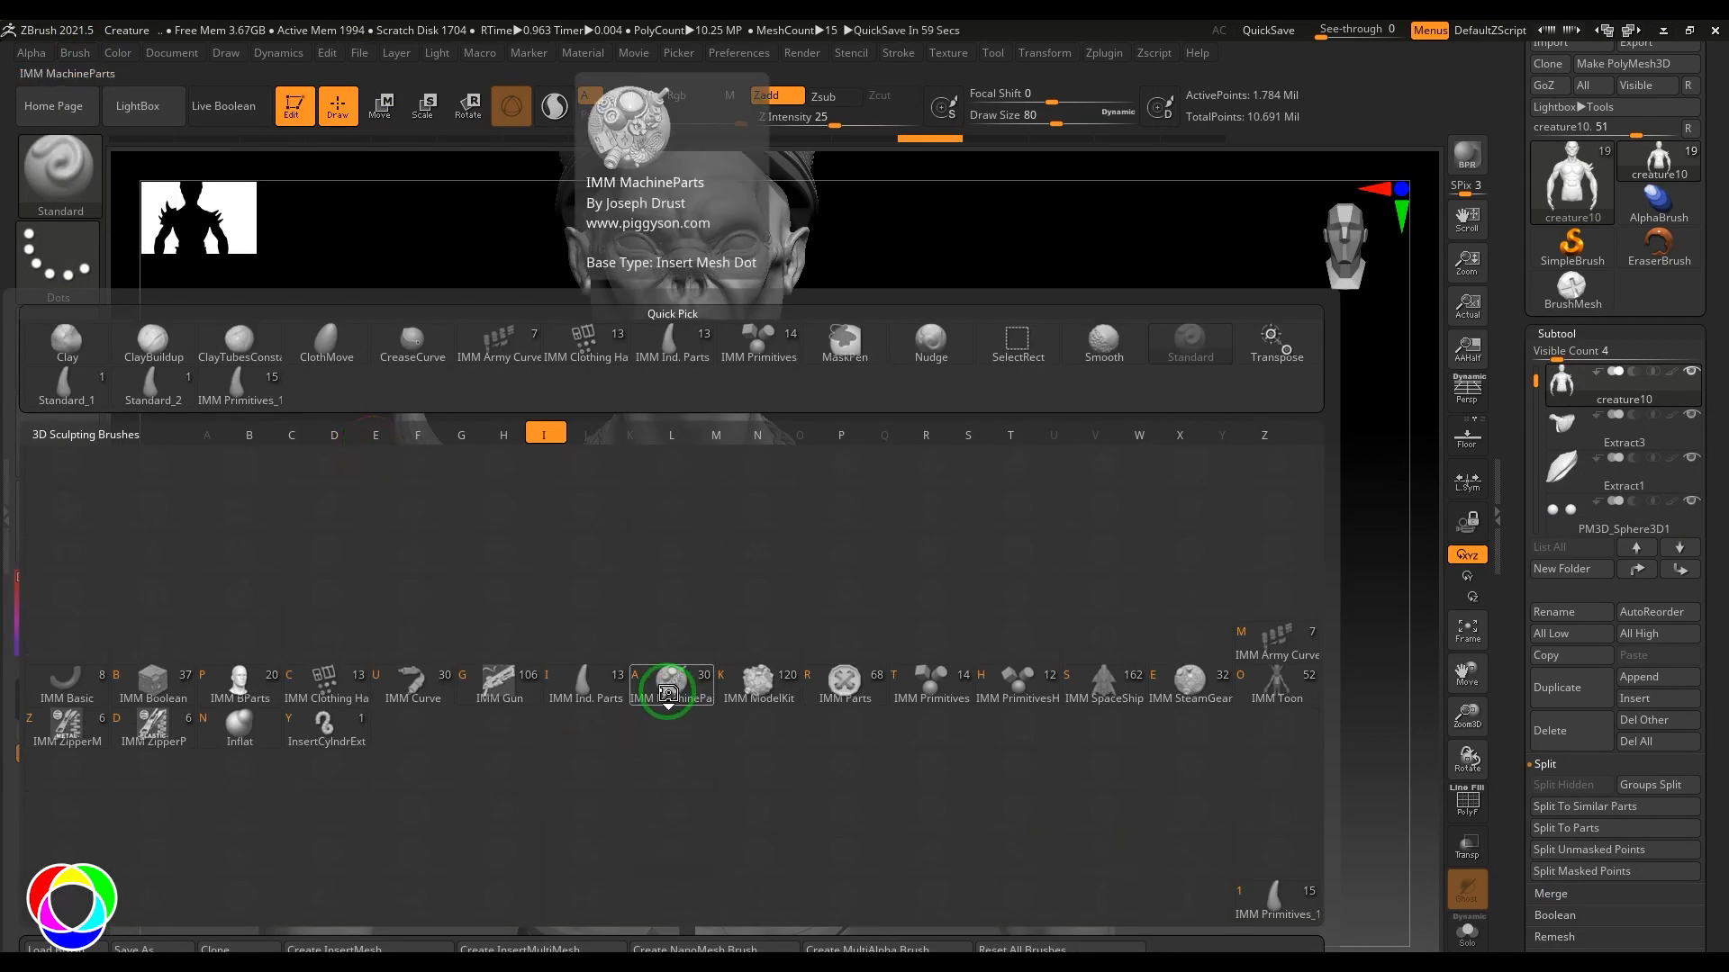
{"action": "left_click", "coordinate": [783, 684]}
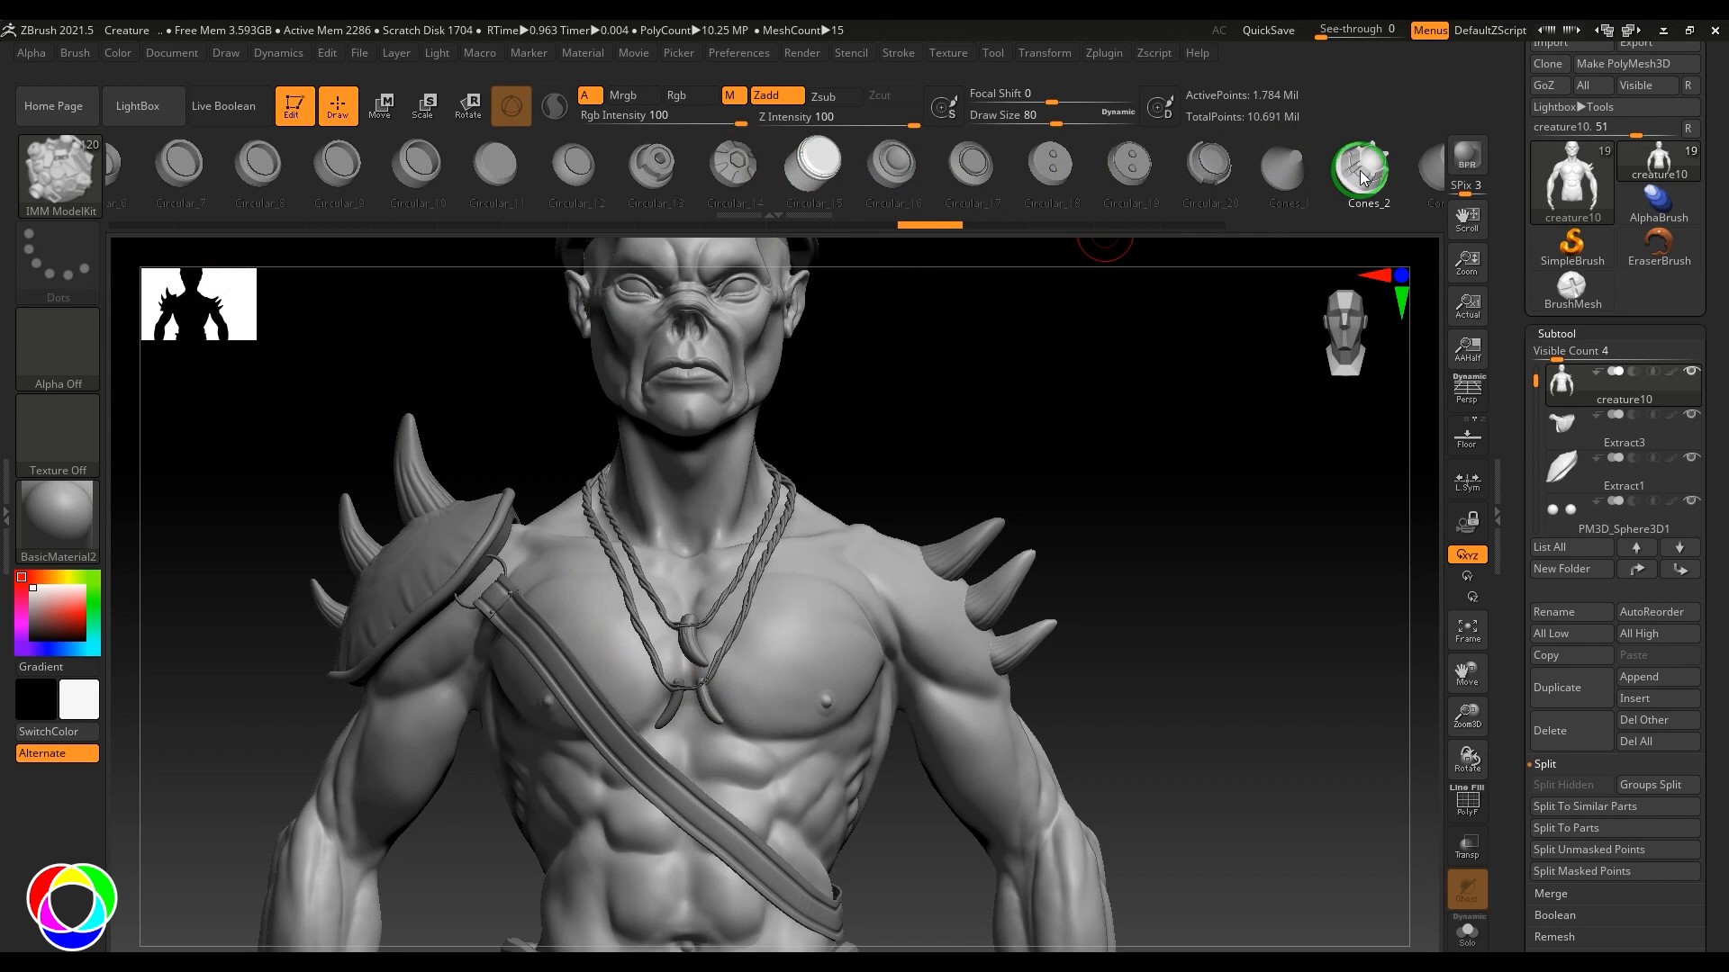
{"action": "left_click", "coordinate": [74, 53]}
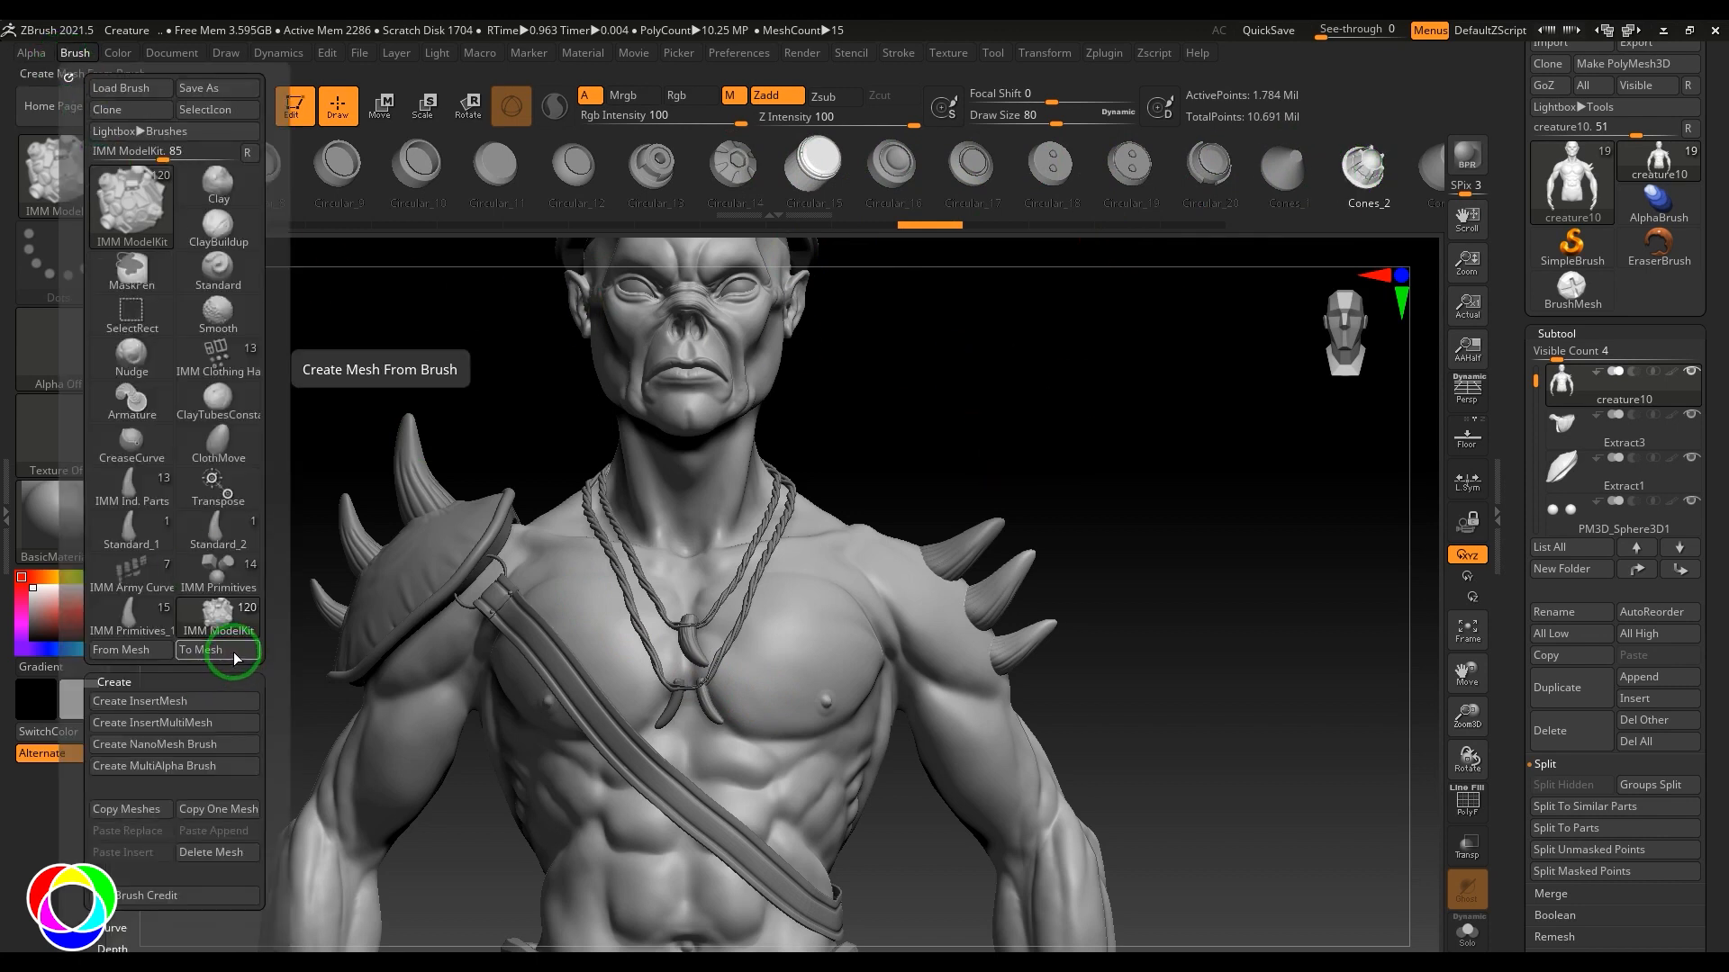
{"action": "left_click", "coordinate": [200, 650]}
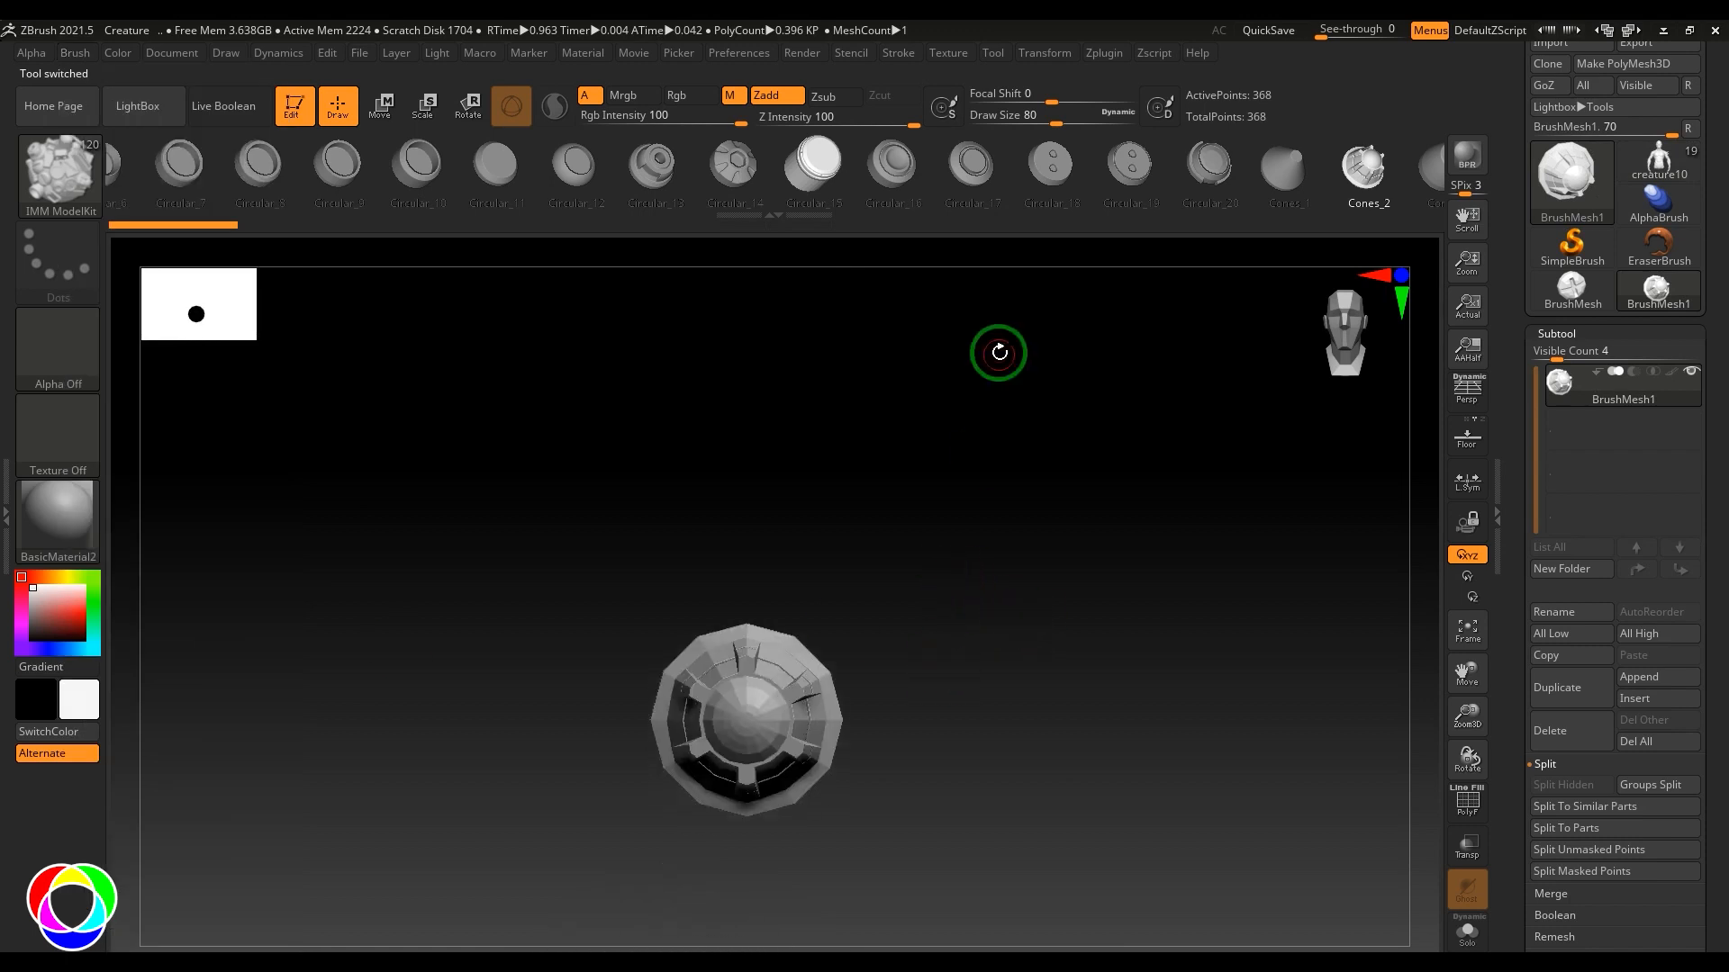
{"action": "left_click_drag", "start_coordinate": [997, 353], "coordinate": [976, 556]}
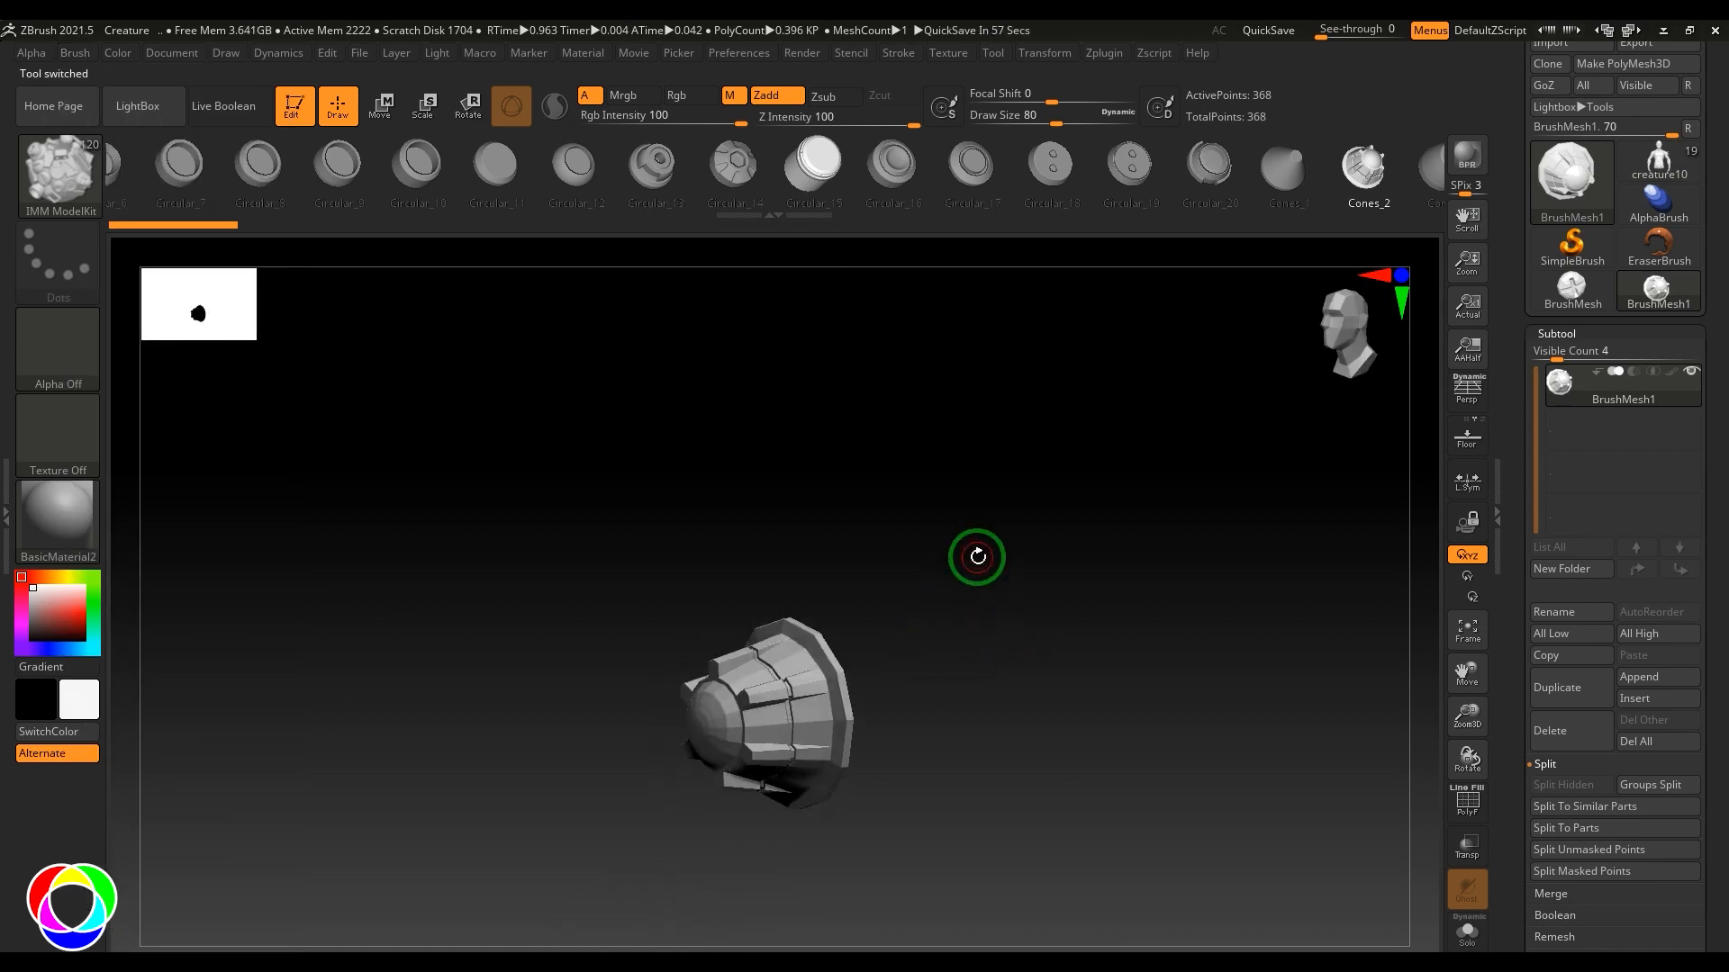
{"action": "left_click", "coordinate": [1657, 171]}
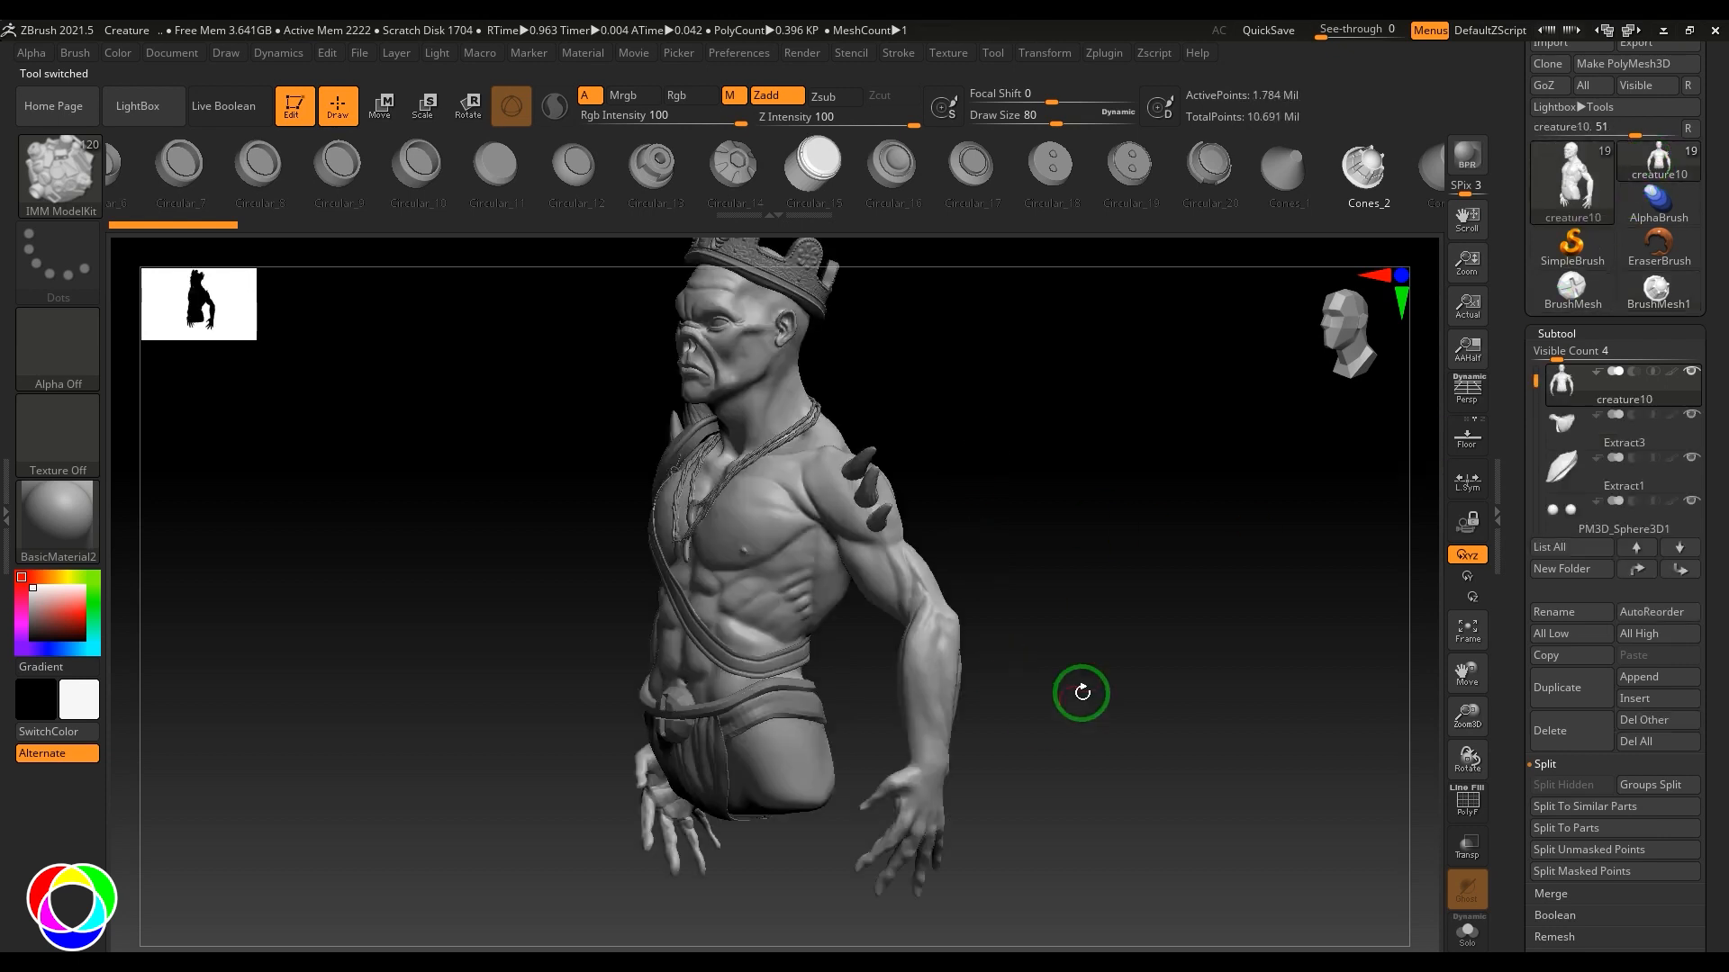
Append BrushMesh1 as a subtool of the bust and move it beside the lower arm with the Gizmo
{"action": "left_click", "coordinate": [1555, 613]}
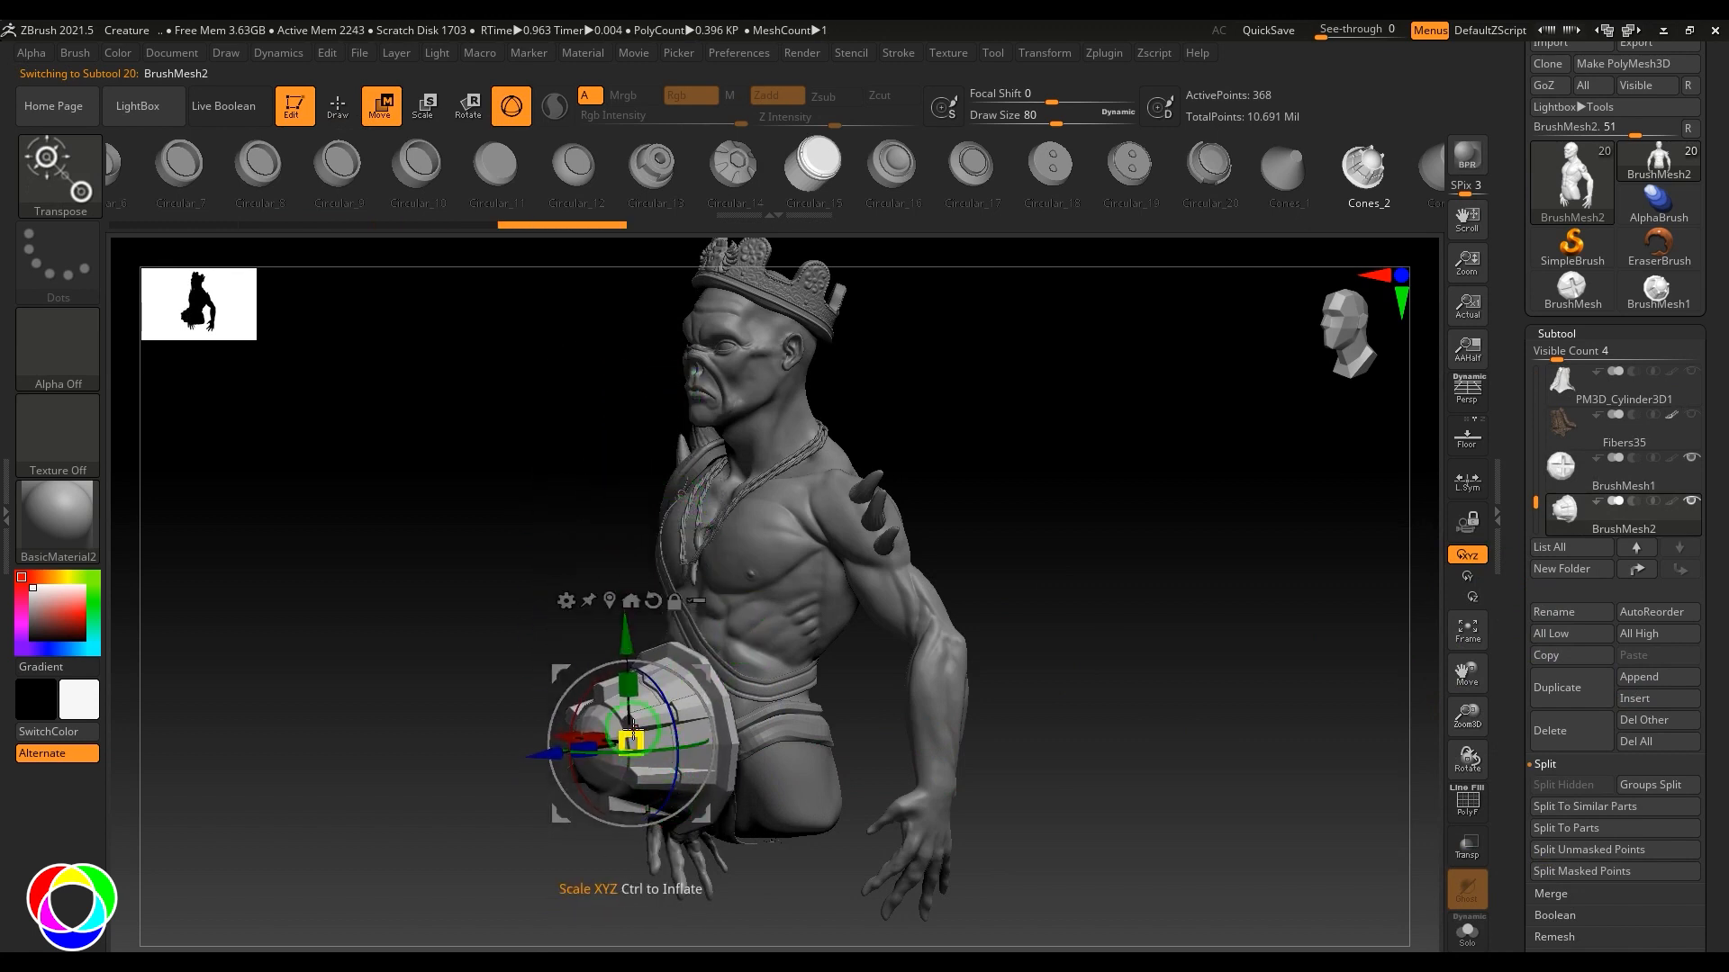
{"action": "left_click_drag", "start_coordinate": [634, 727], "coordinate": [567, 752]}
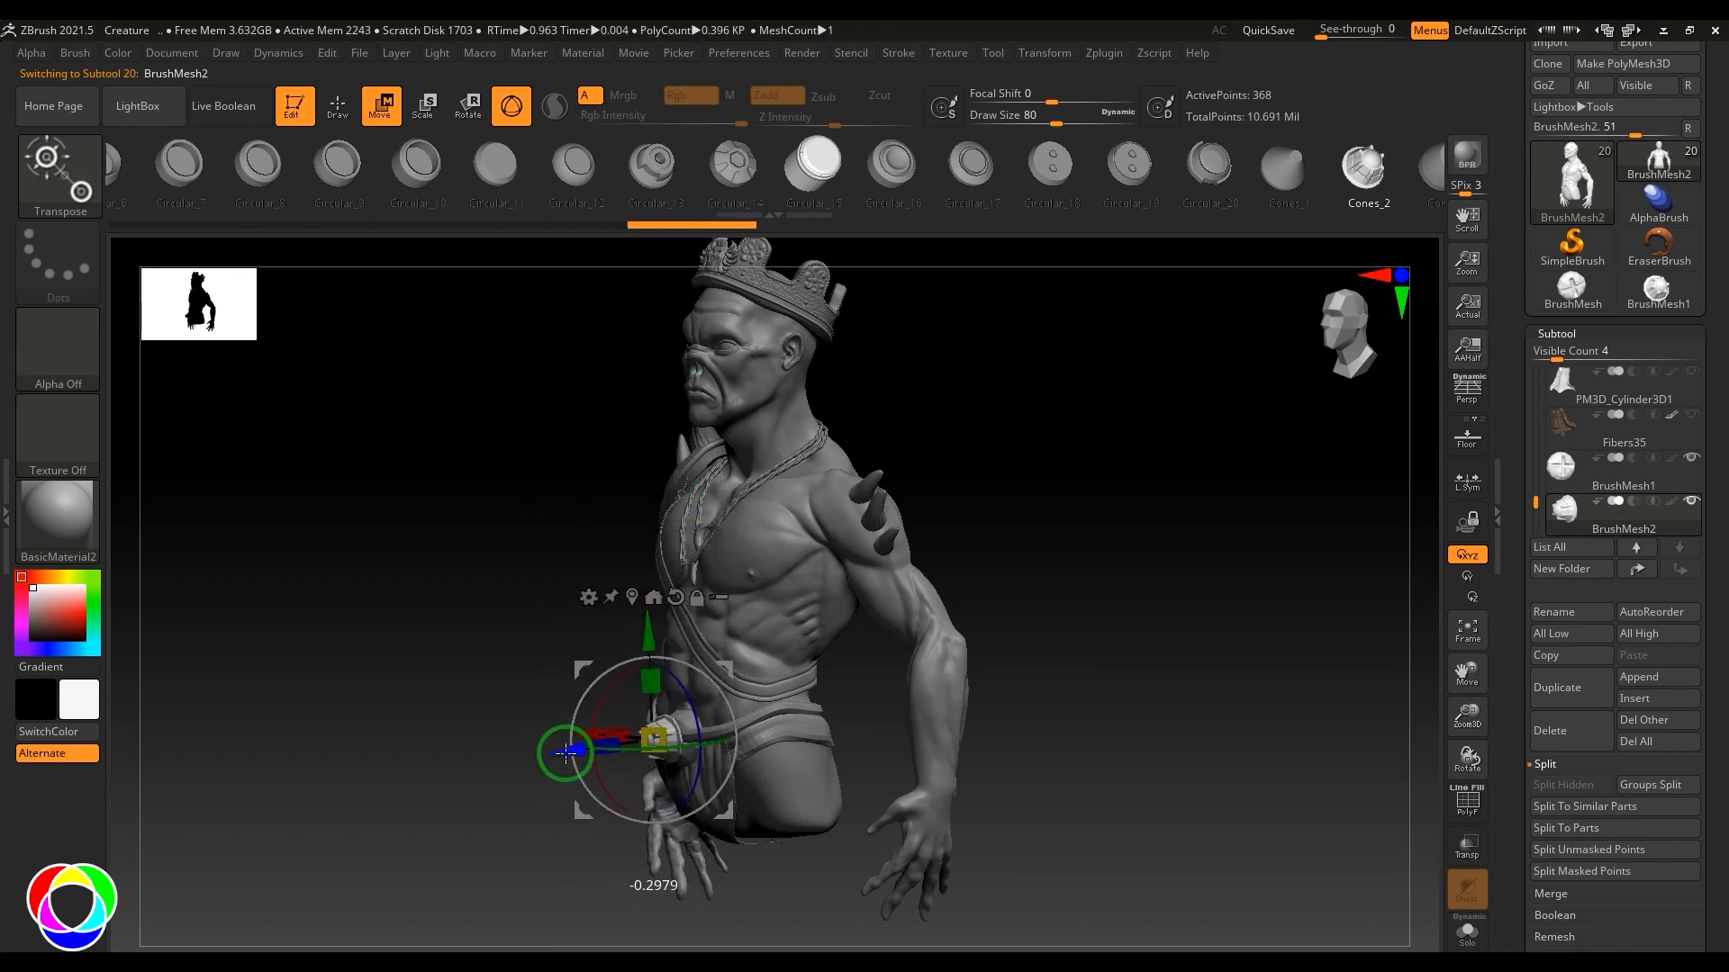